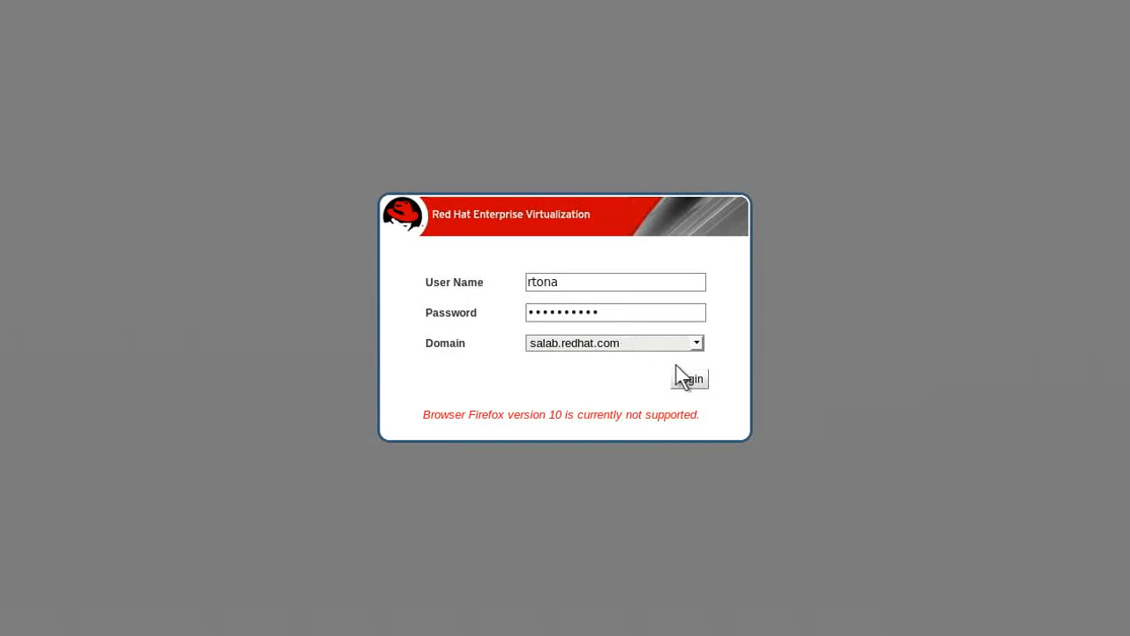
Log in with the pre-filled credentials, landing on the Virtual Machines list
left_click(689, 378)
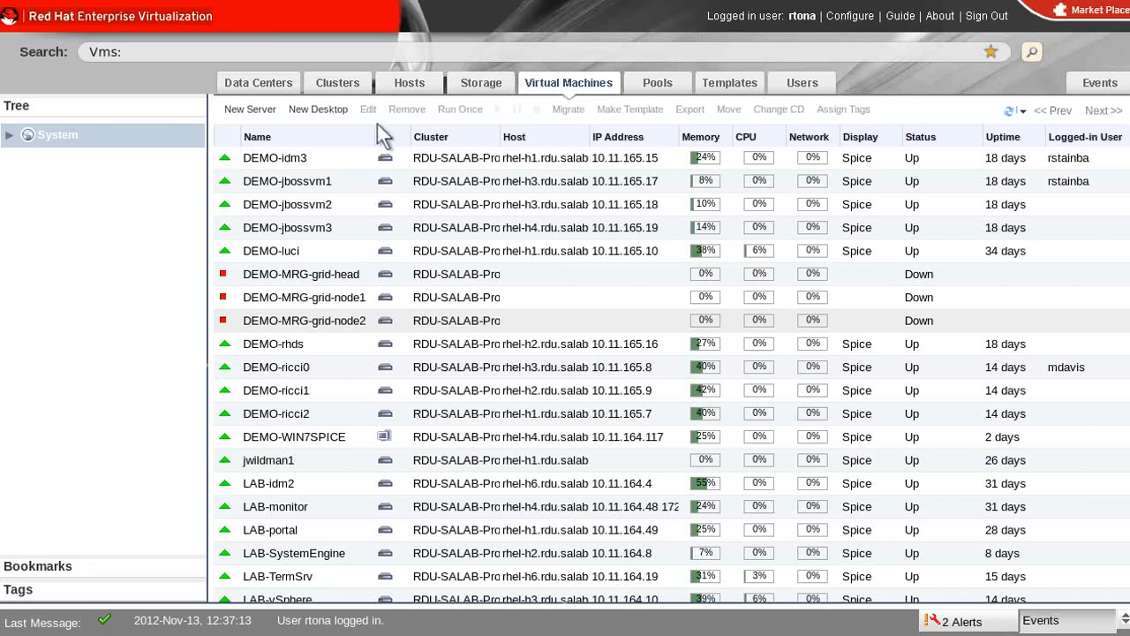
mouse_move(951, 516)
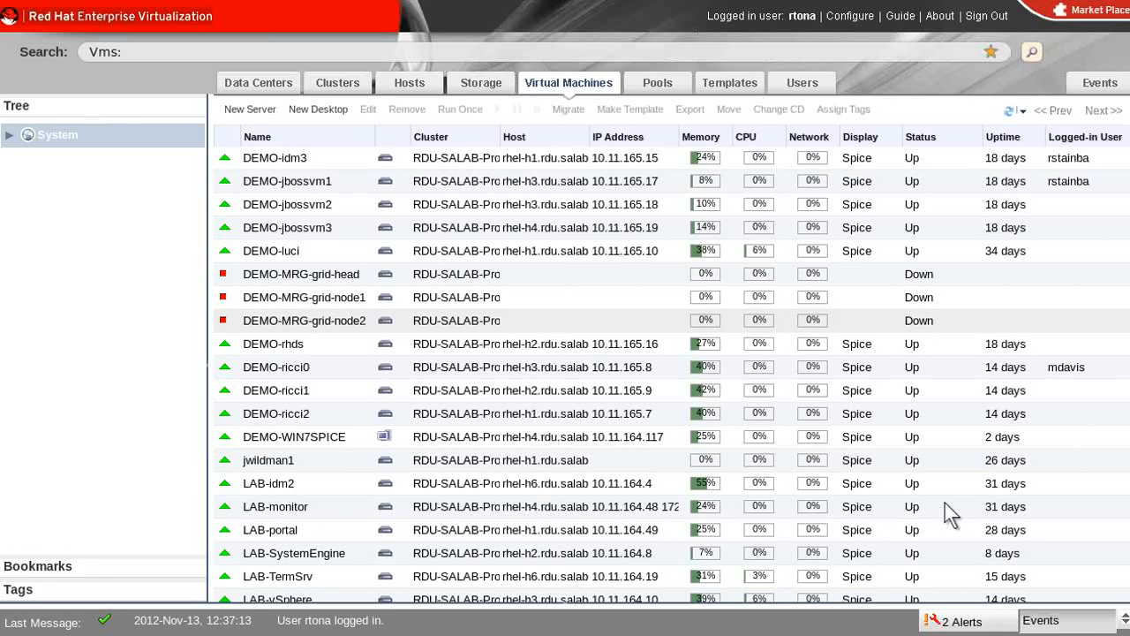
mouse_move(961, 511)
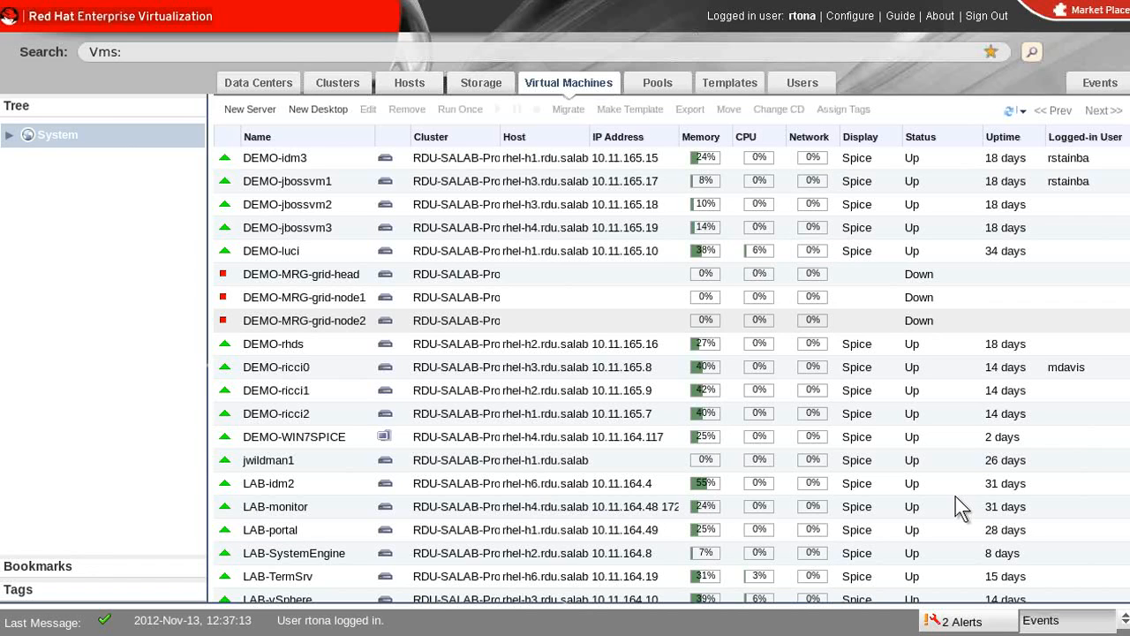
mouse_move(319, 113)
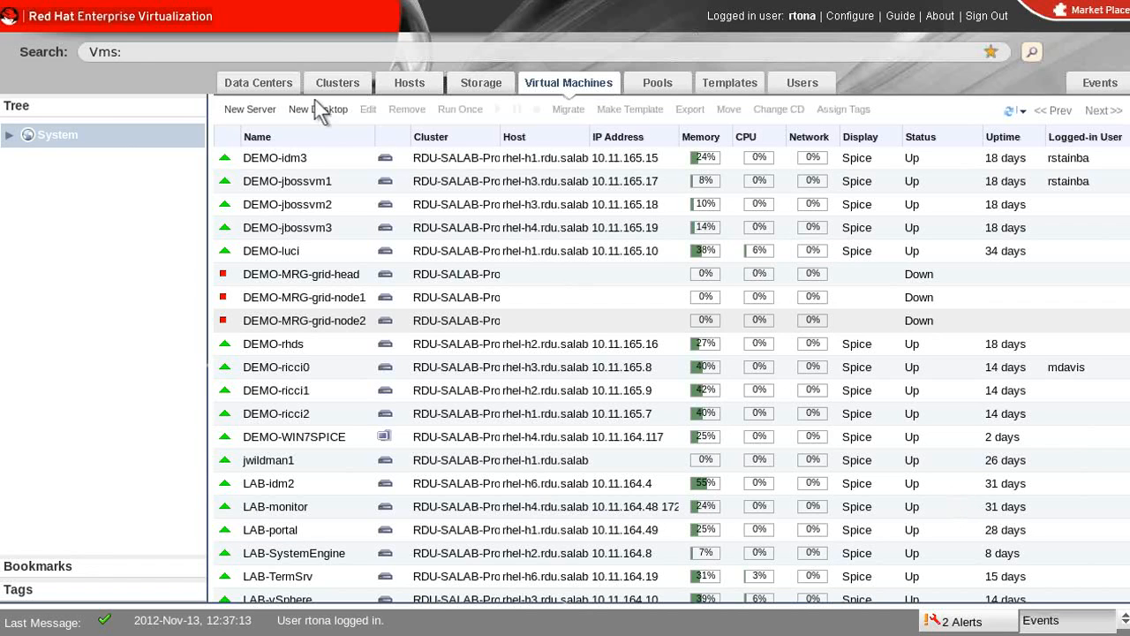
Browse the System tree to RDU-SALAB-DataCenter's Storage, then its Clusters
left_click(244, 83)
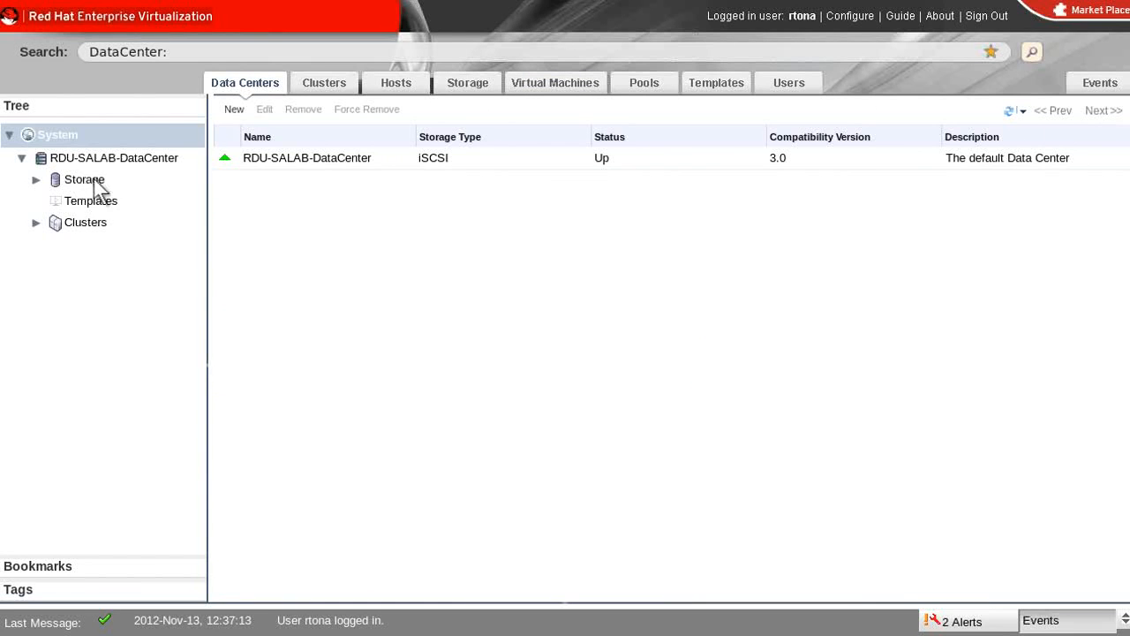
left_click(85, 180)
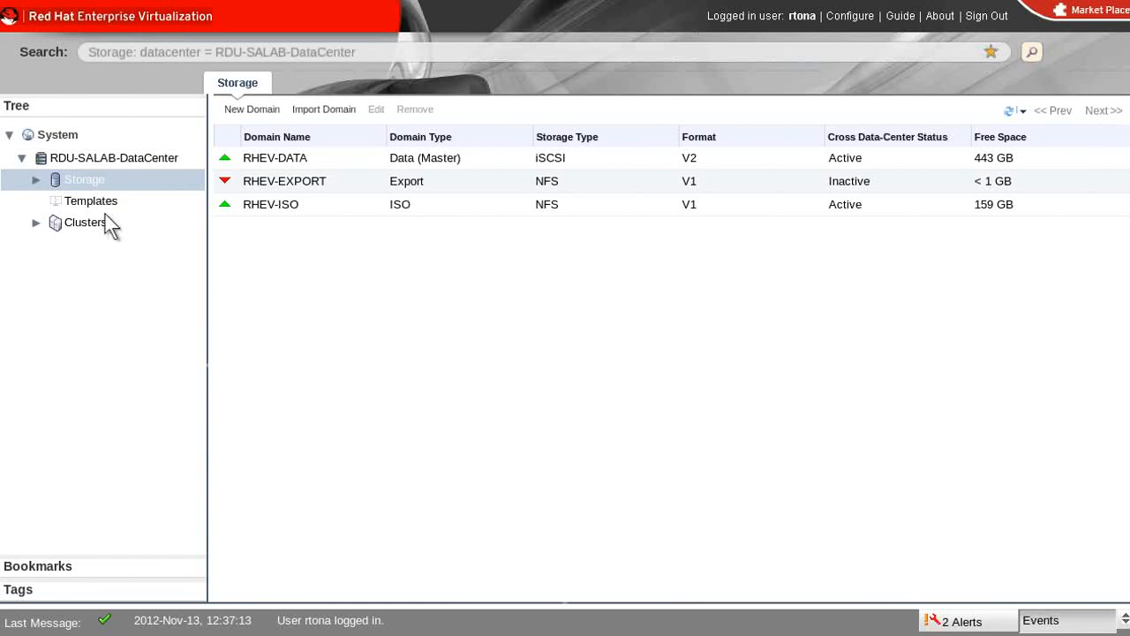
mouse_move(108, 233)
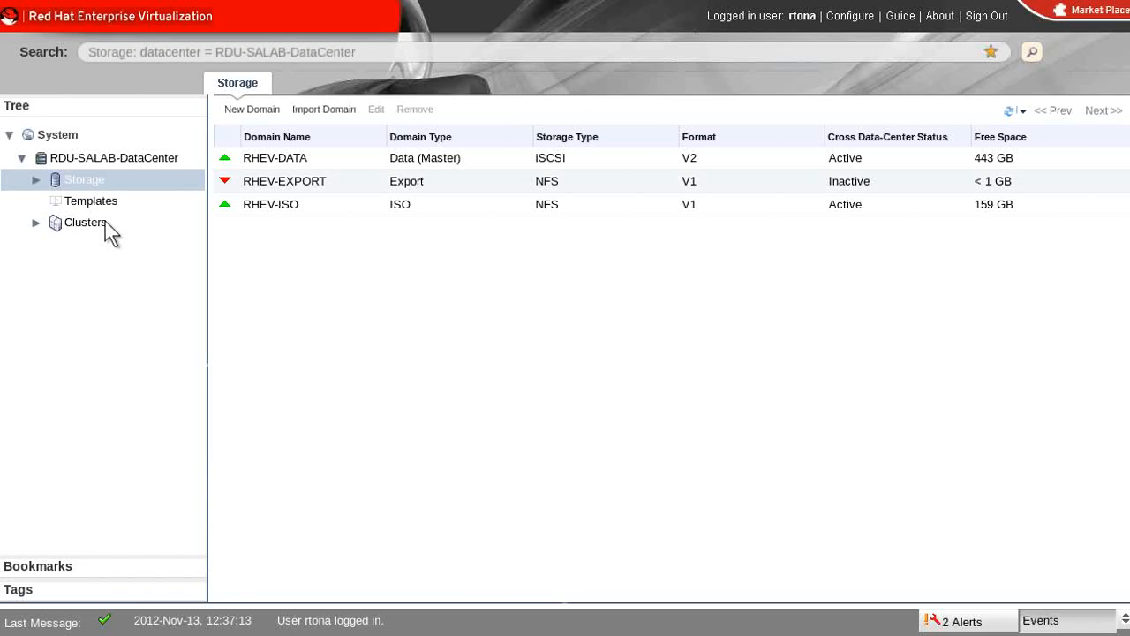
left_click(85, 222)
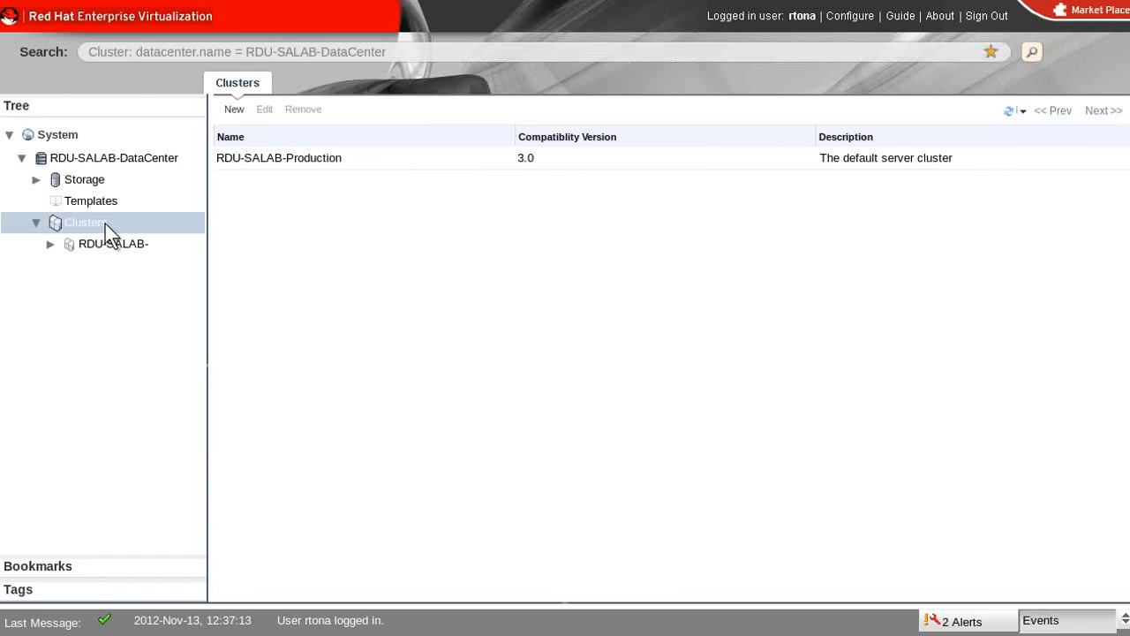
mouse_move(79, 569)
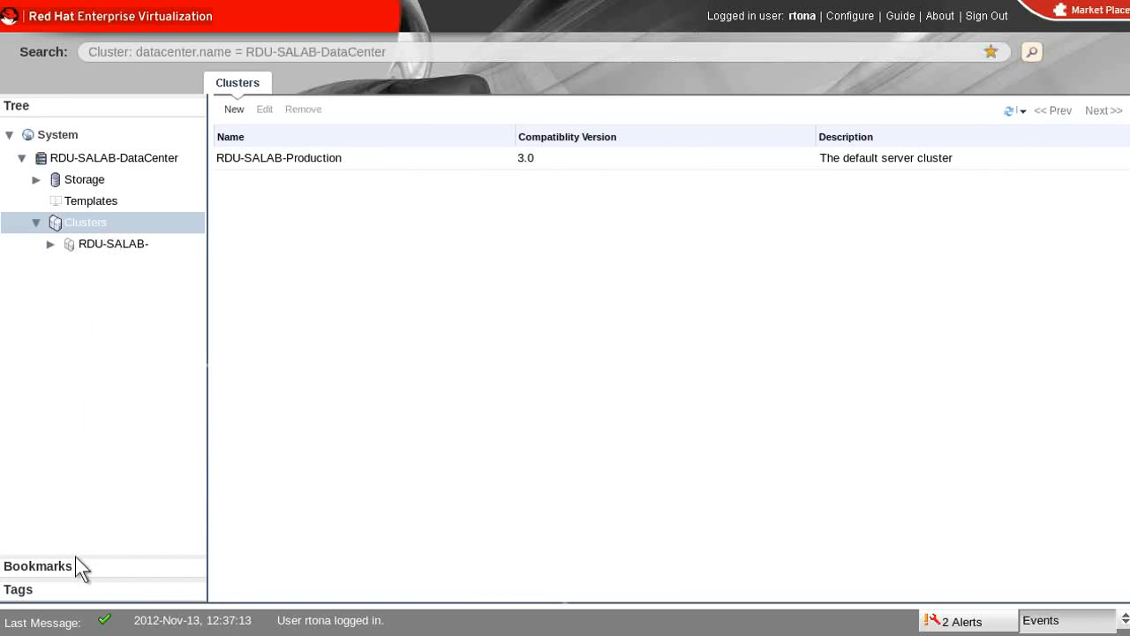
Apply the 'Running RHEL 6 64-bit himem' bookmark and expand the event log panel
left_click(38, 565)
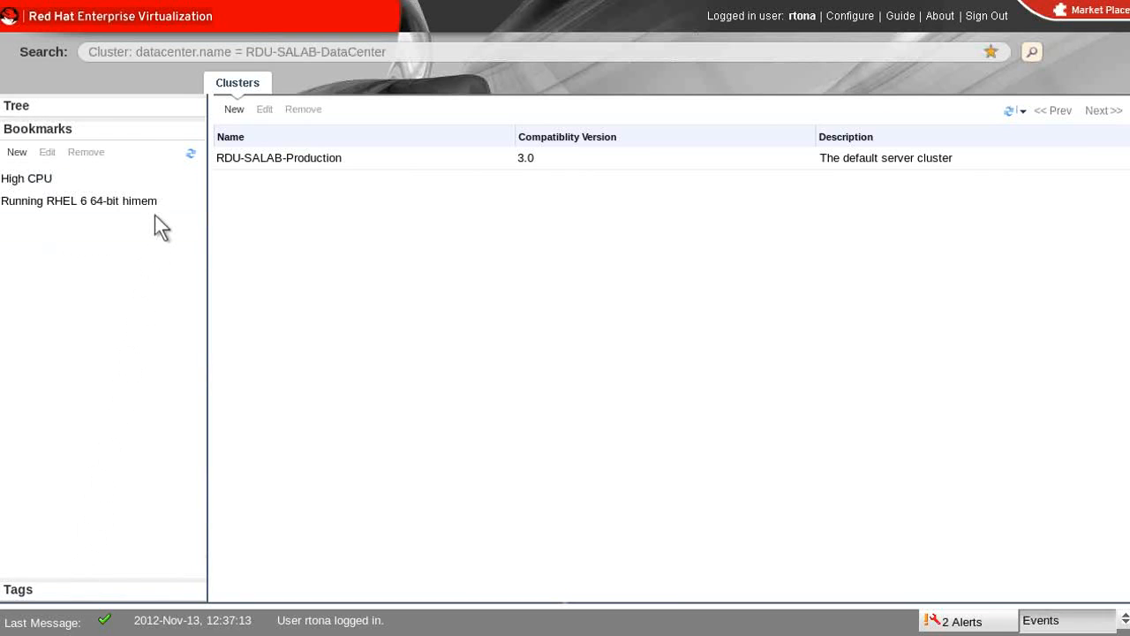
mouse_move(163, 211)
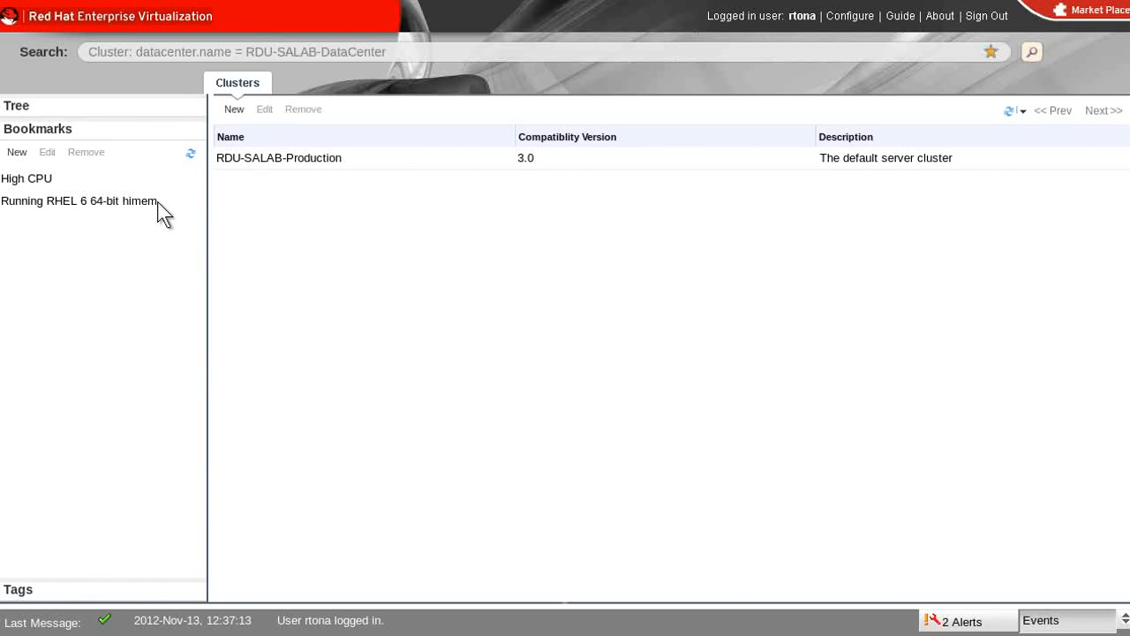
left_click(79, 201)
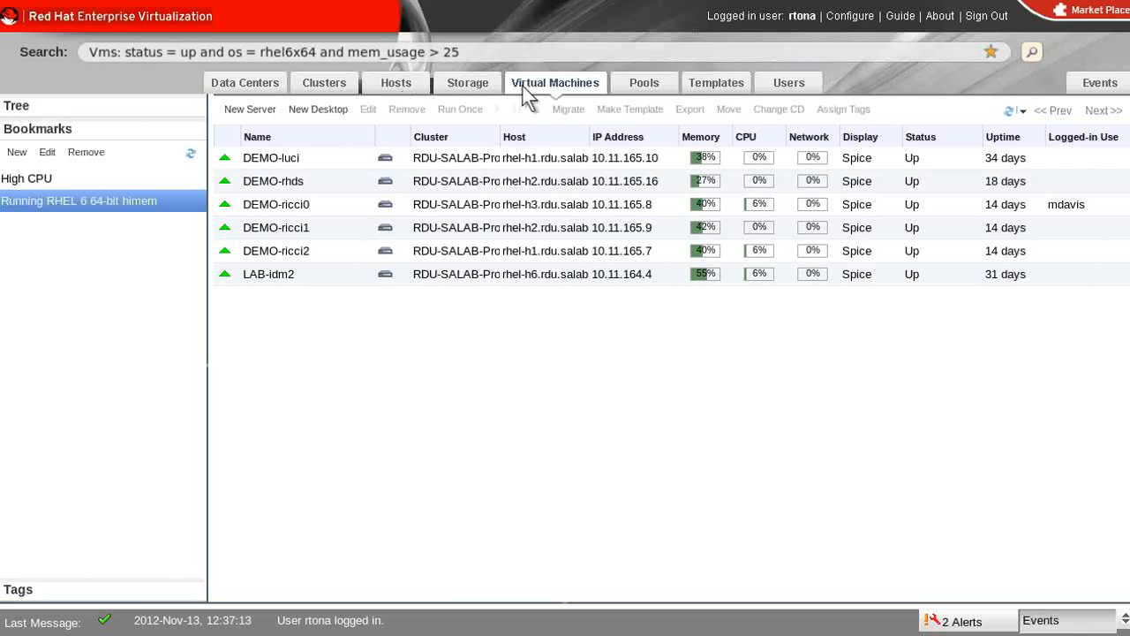
mouse_move(883, 96)
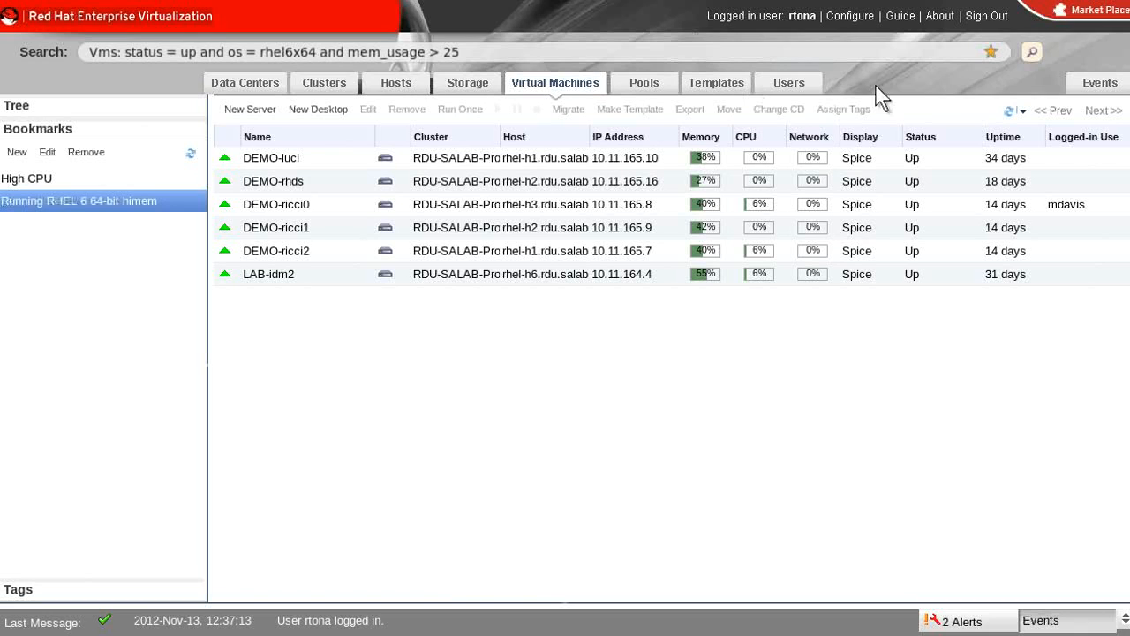
mouse_move(1081, 91)
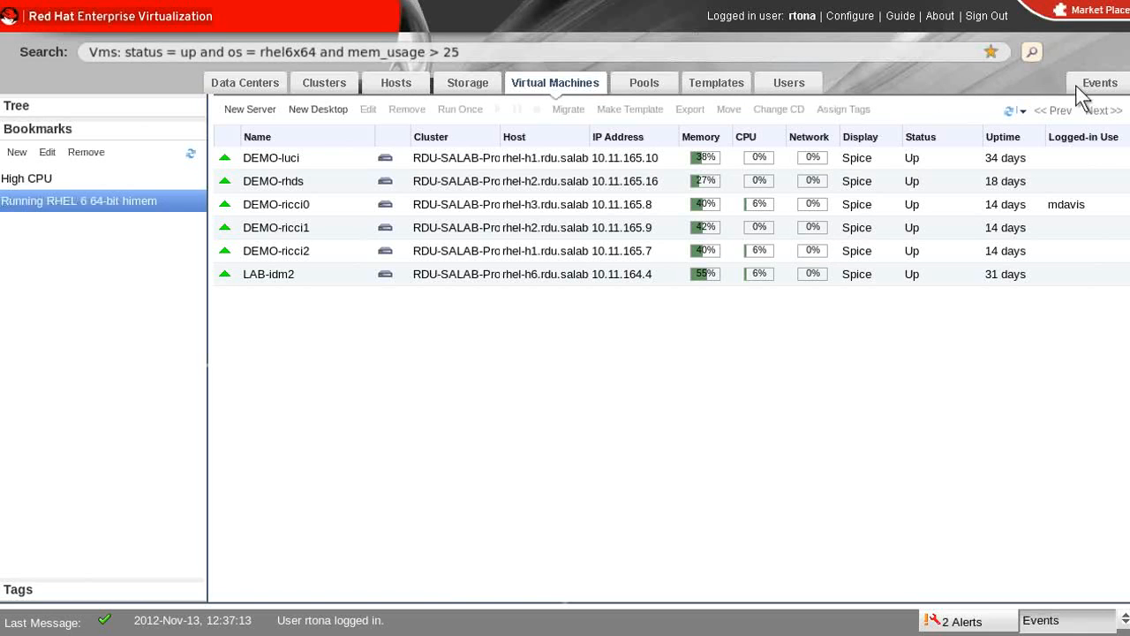
mouse_move(106, 141)
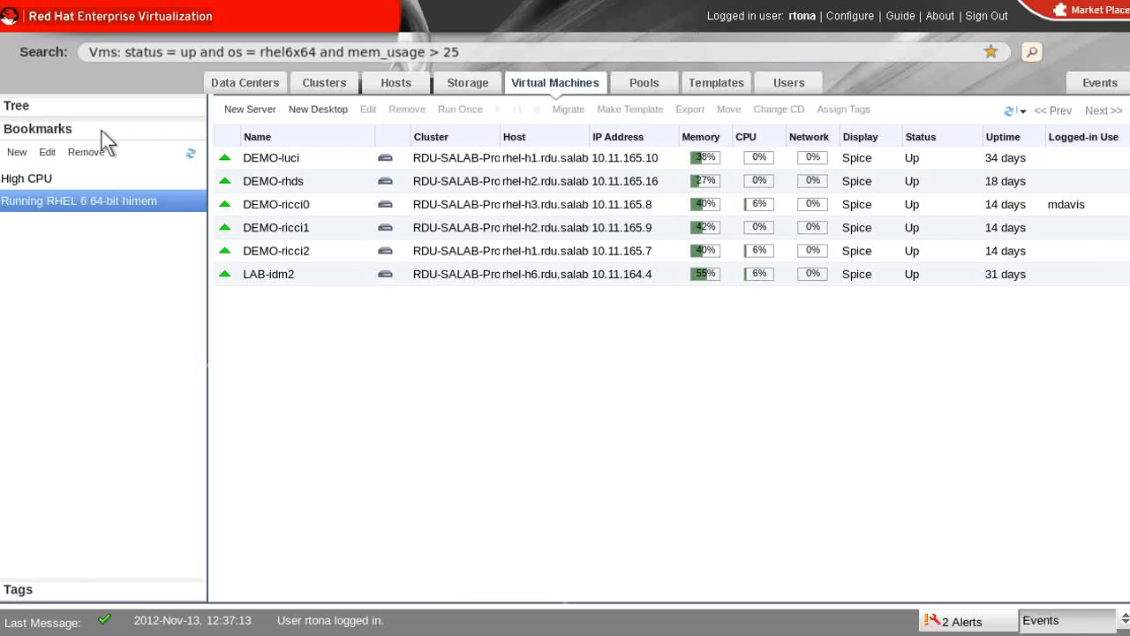
mouse_move(80, 142)
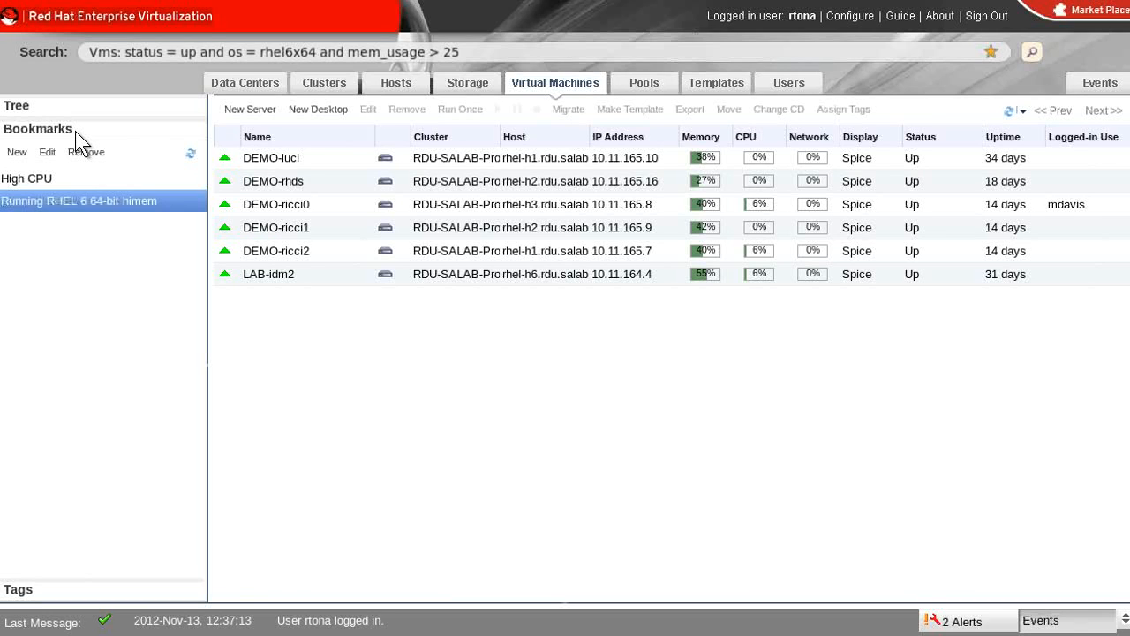
mouse_move(88, 162)
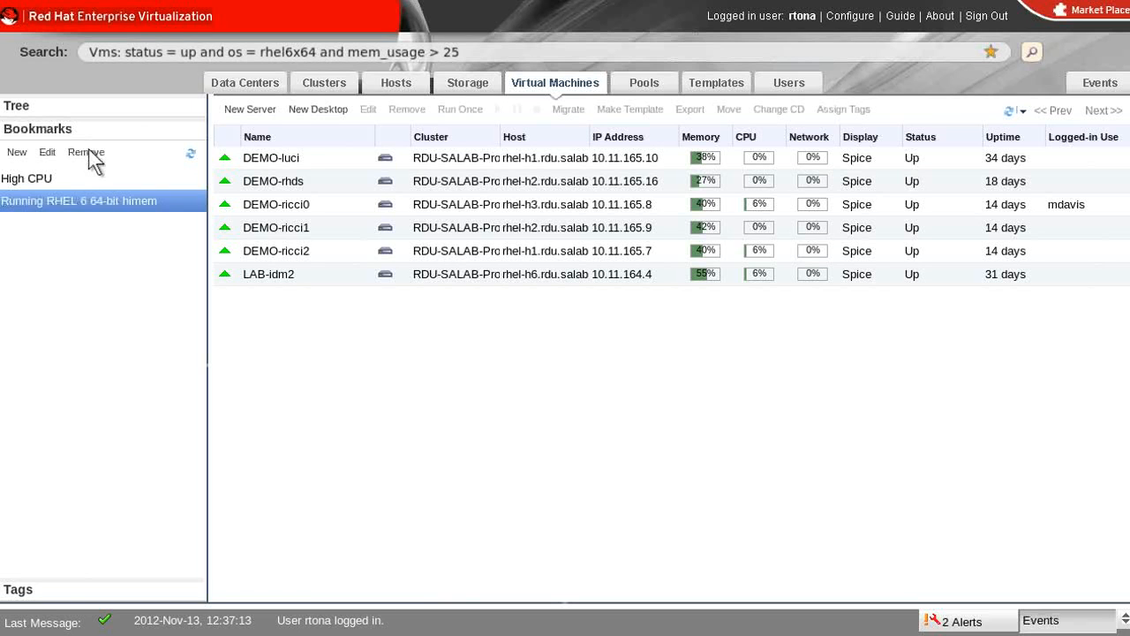
left_click(1042, 620)
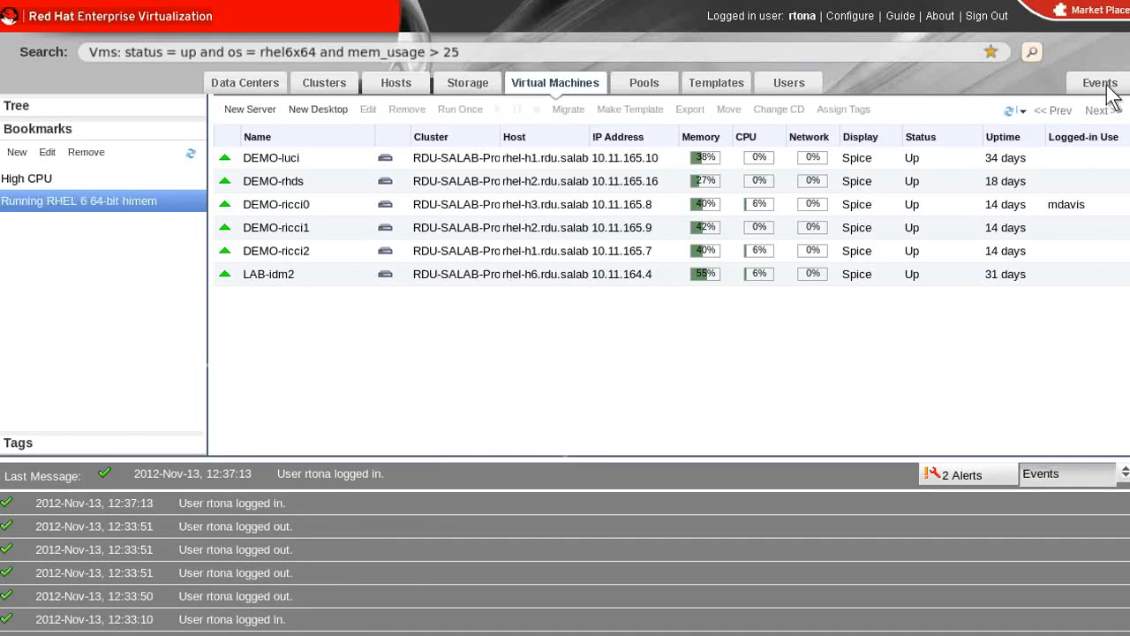
View the full Events list, then return to the Data Centers list
left_click(1099, 83)
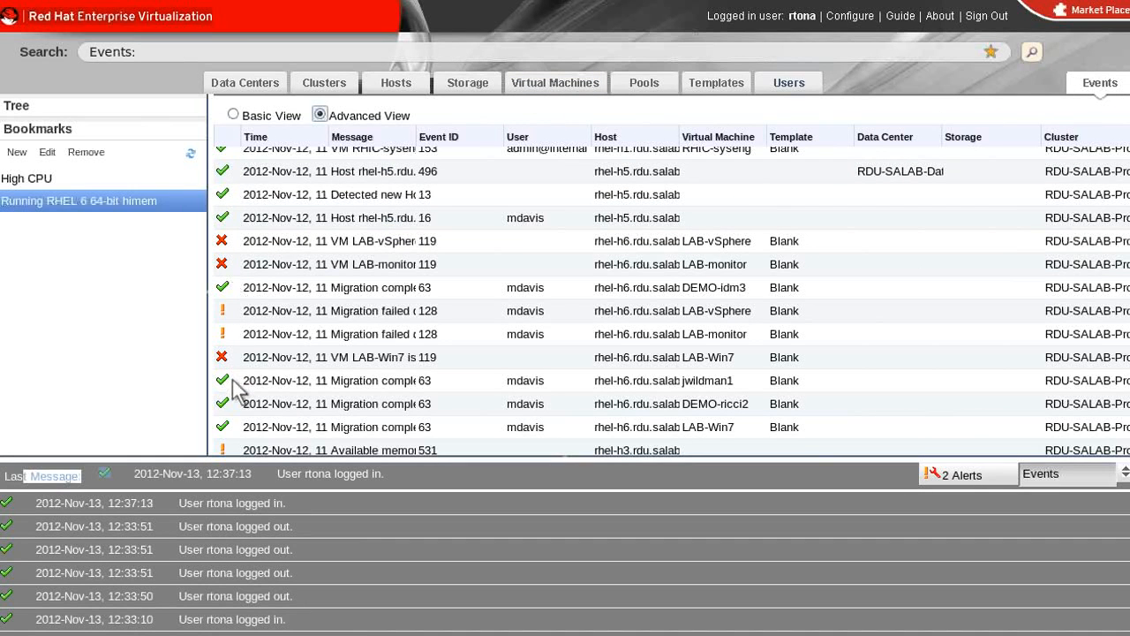
mouse_move(238, 441)
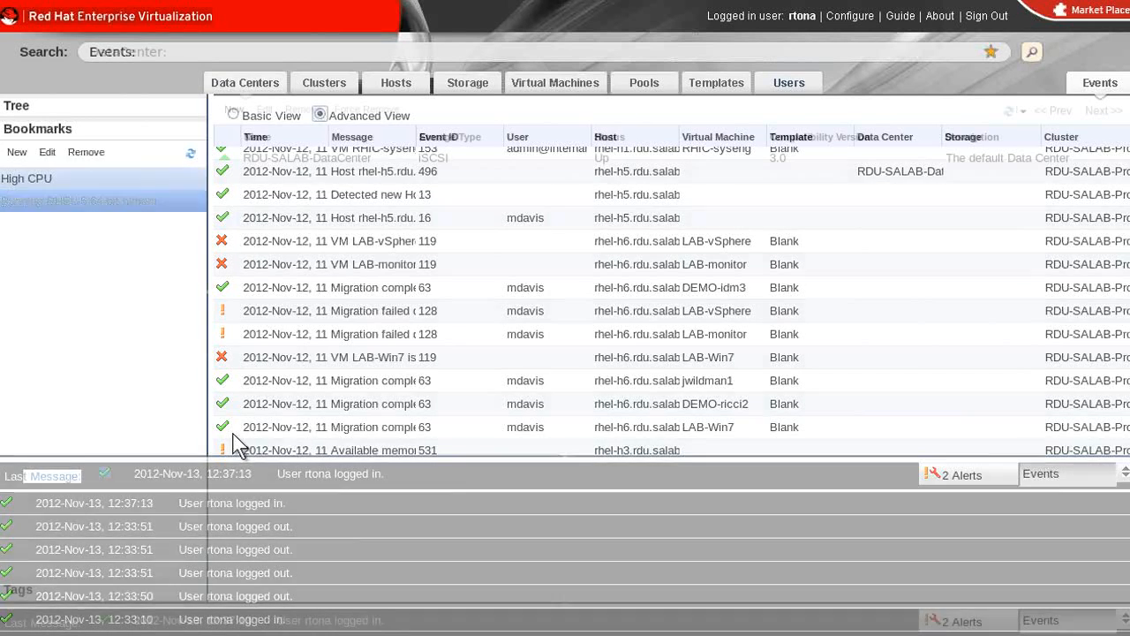
left_click(244, 83)
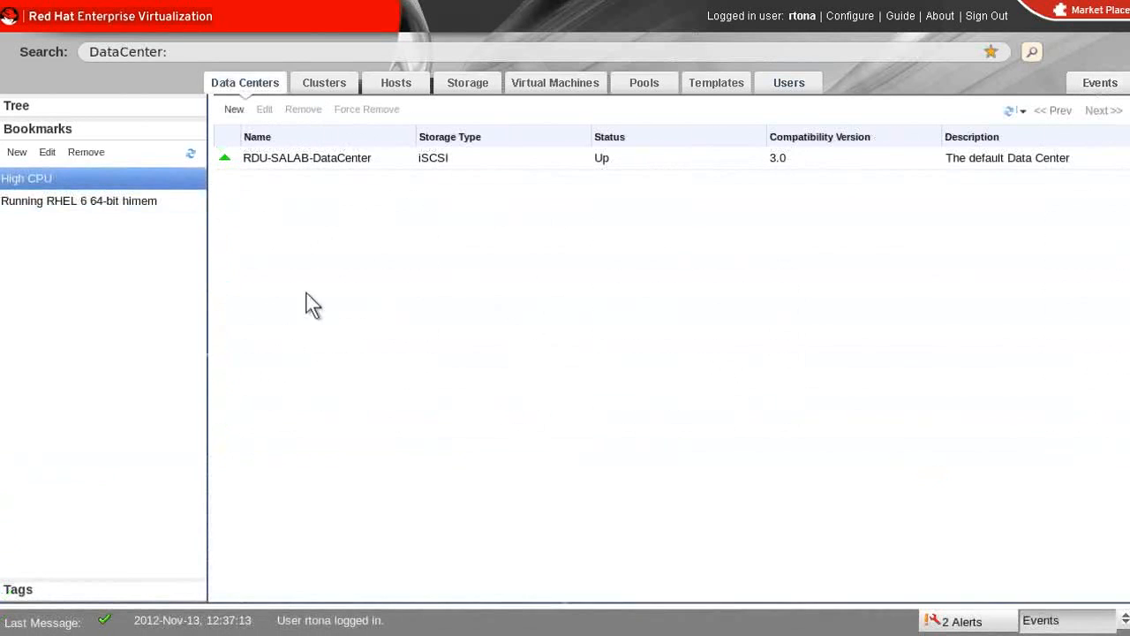
mouse_move(378, 177)
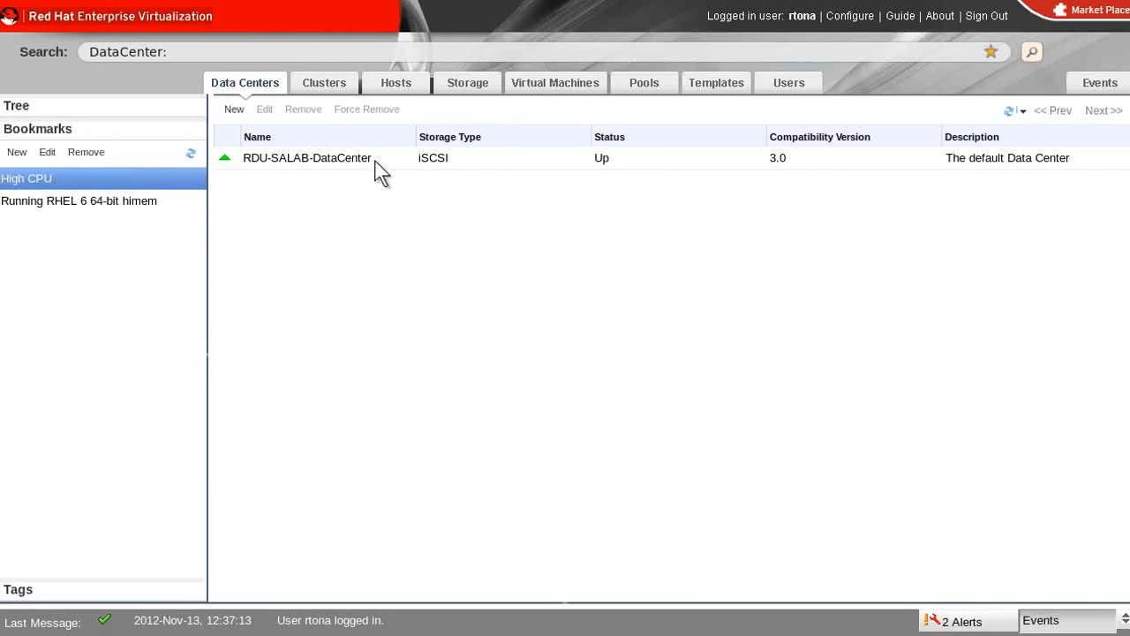
Review RDU-SALAB-DataCenter's storage and logical networks, then list the clusters
left_click(307, 157)
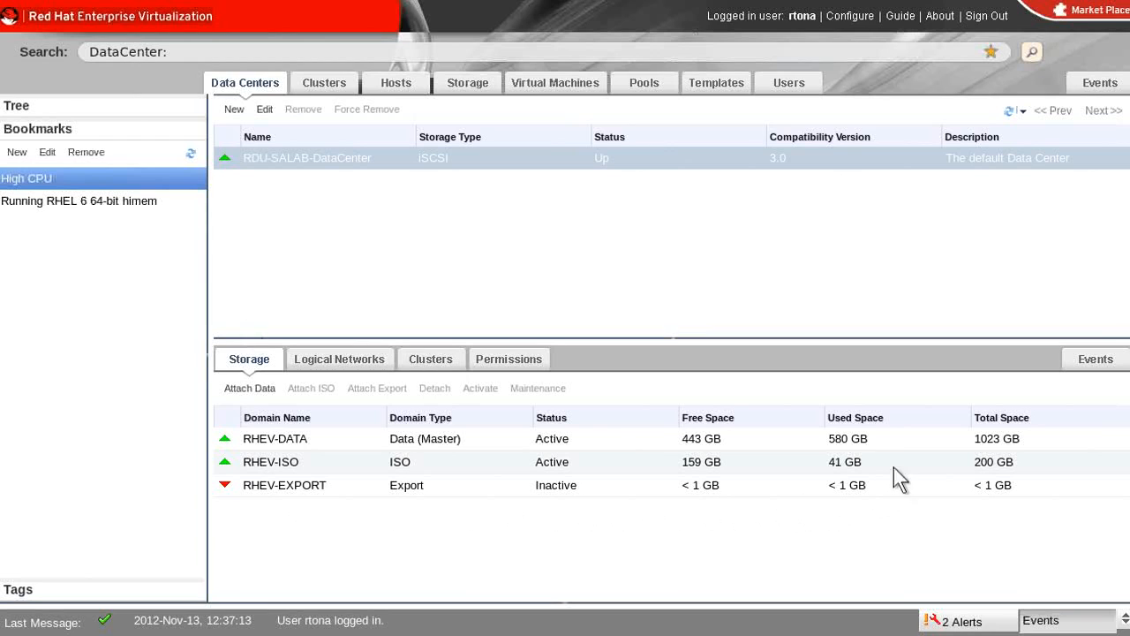
mouse_move(899, 445)
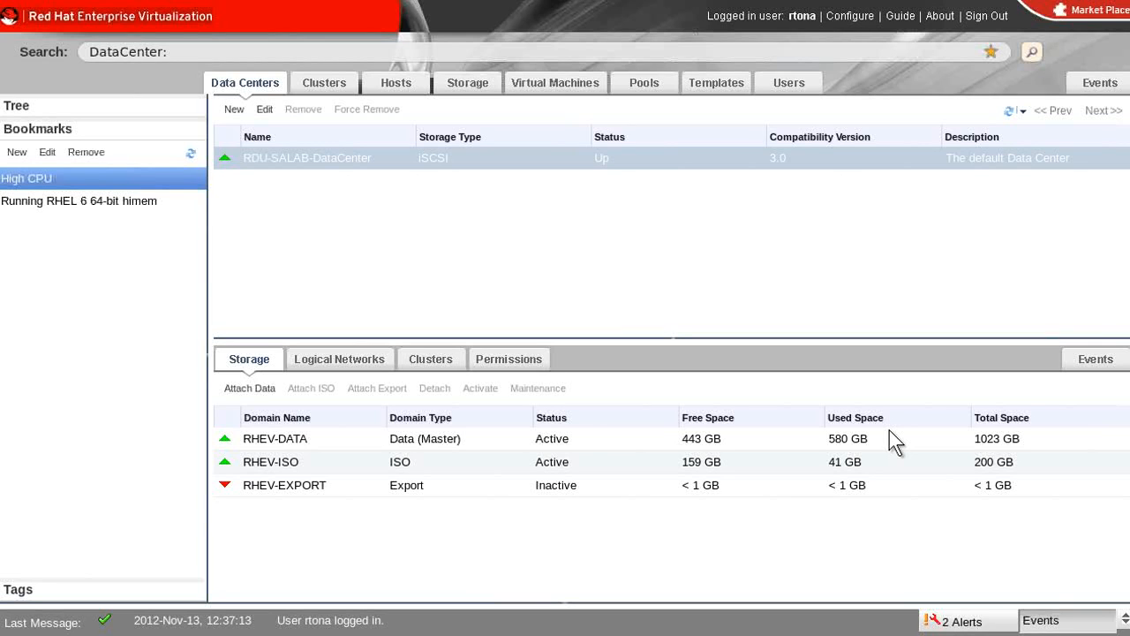
left_click(339, 358)
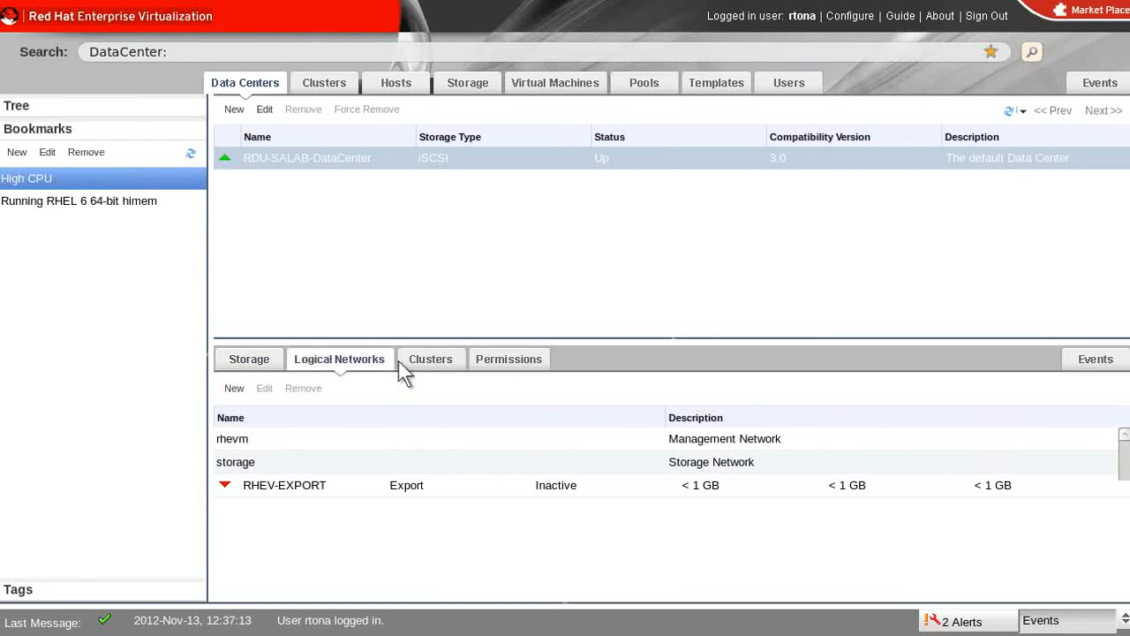
mouse_move(530, 371)
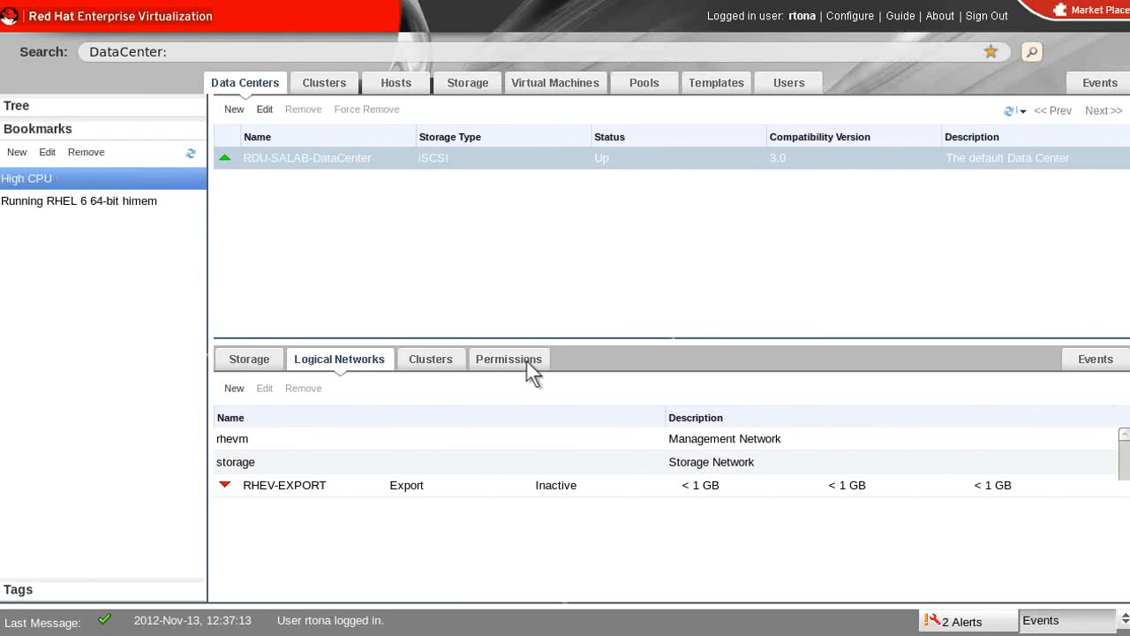
mouse_move(546, 370)
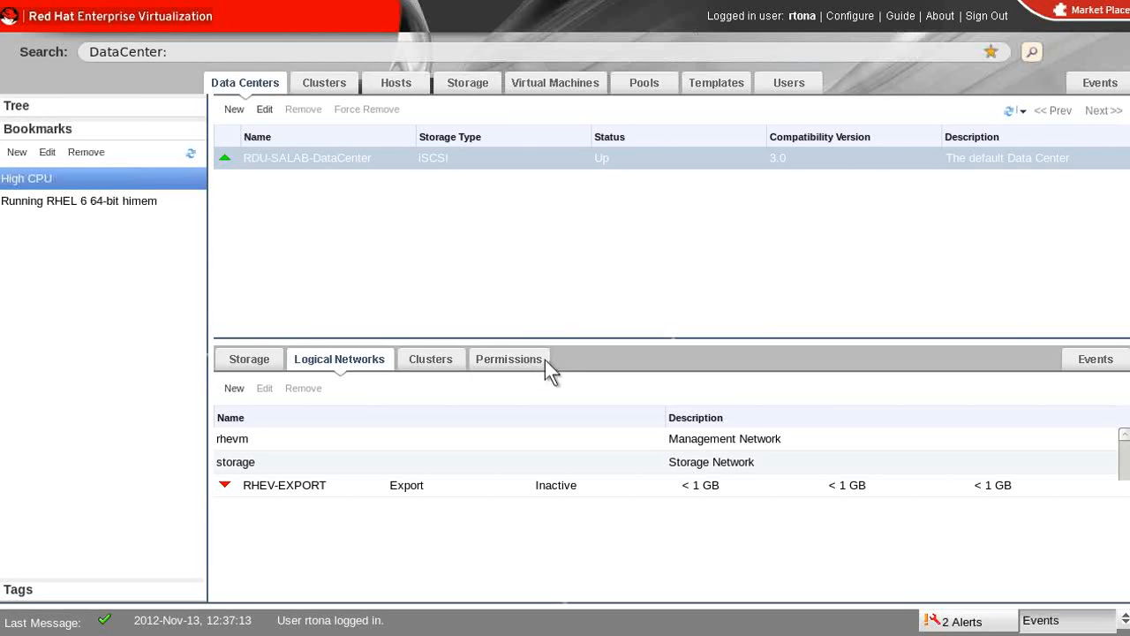
left_click(325, 83)
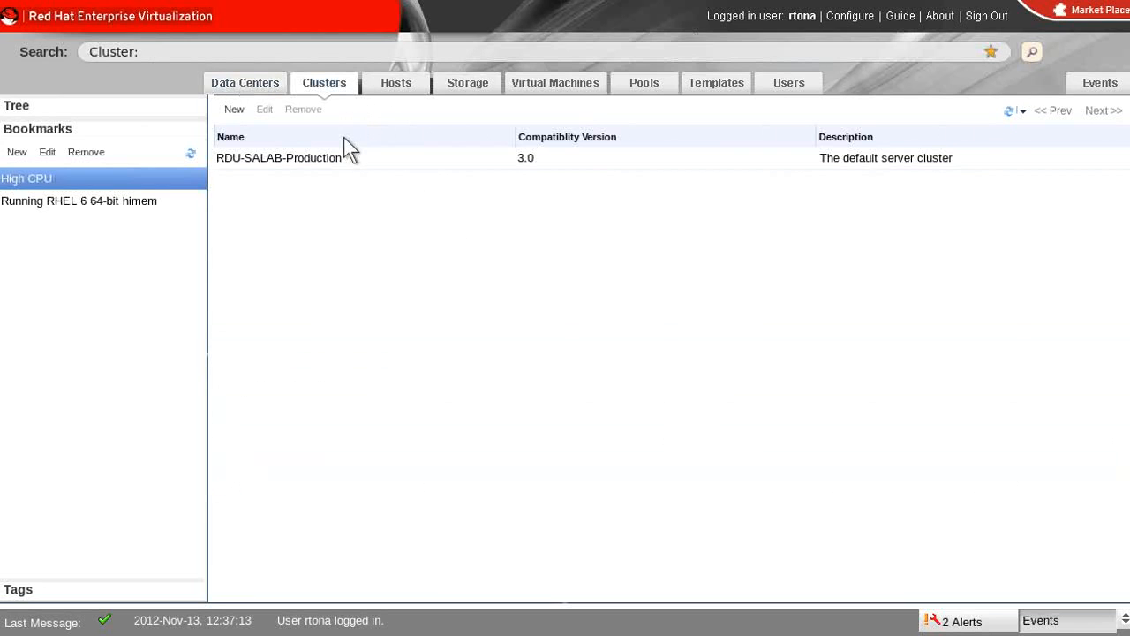
Inspect RDU-SALAB-Production's Memory Optimization and Resilience Policy settings in Edit Cluster
left_click(265, 109)
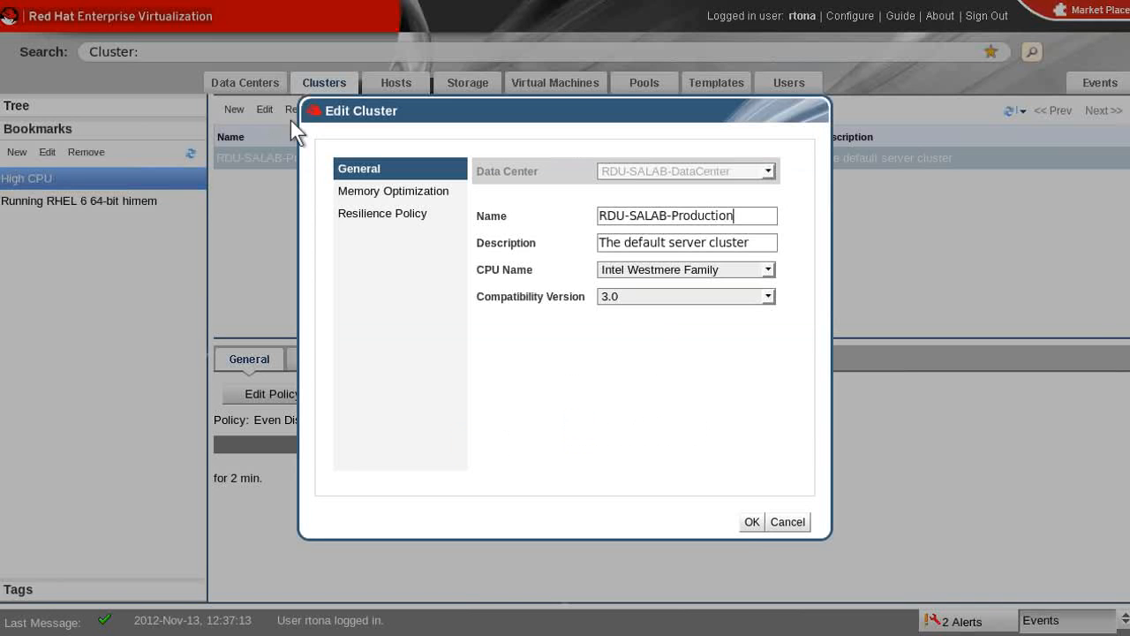
left_click(392, 190)
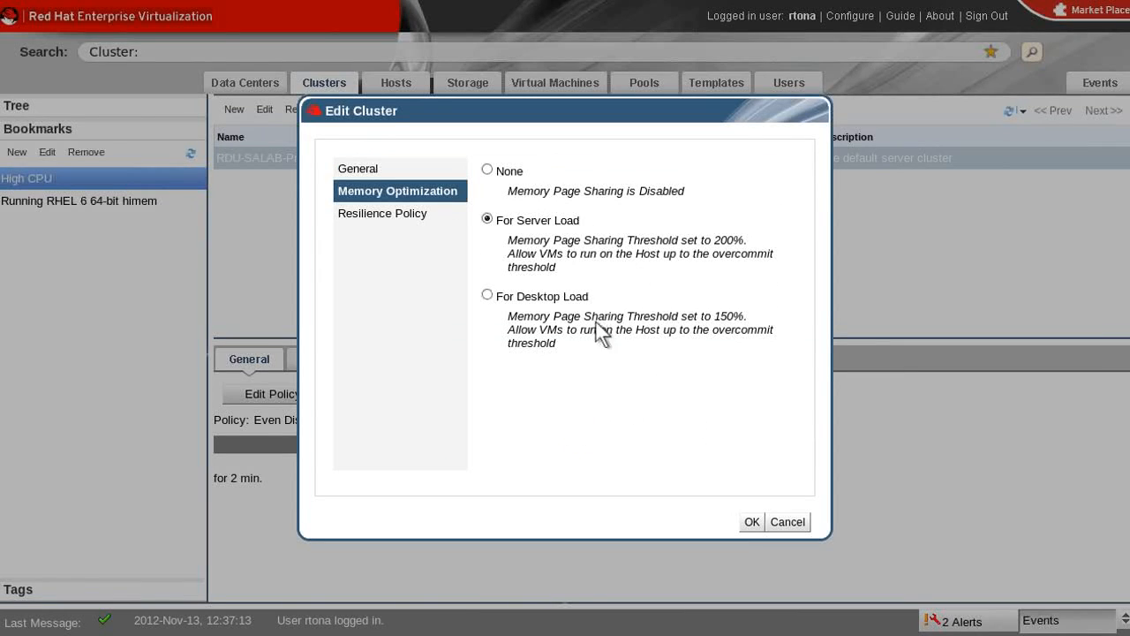
mouse_move(438, 233)
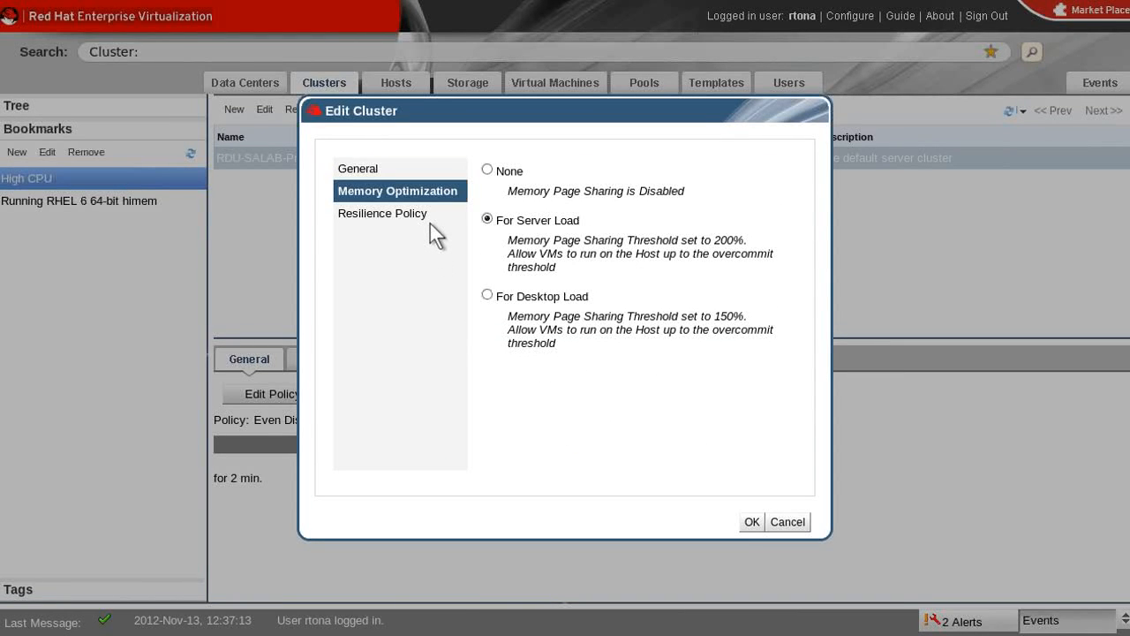
left_click(382, 212)
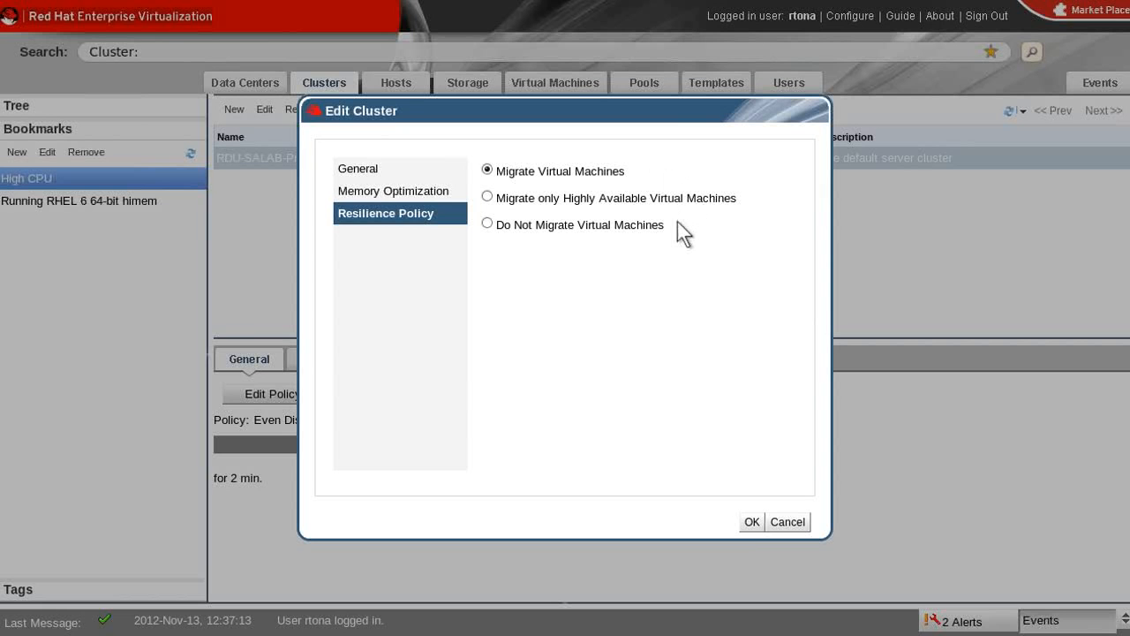
mouse_move(682, 231)
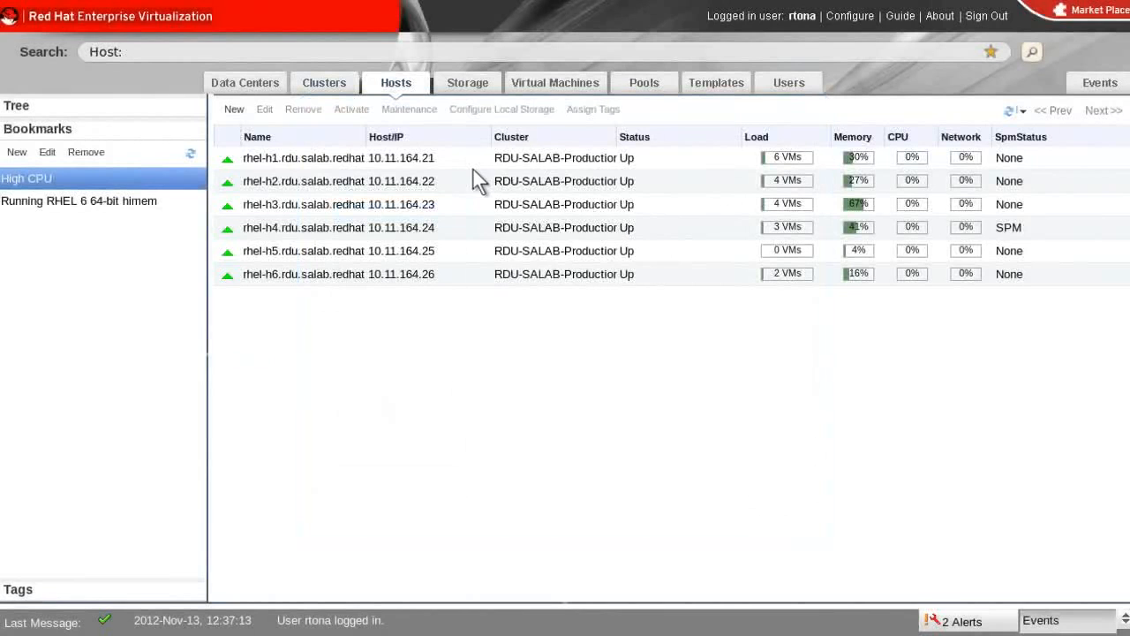
Review host rhel-h1's general info, VMs, host hooks and permissions, then list all VMs
left_click(304, 157)
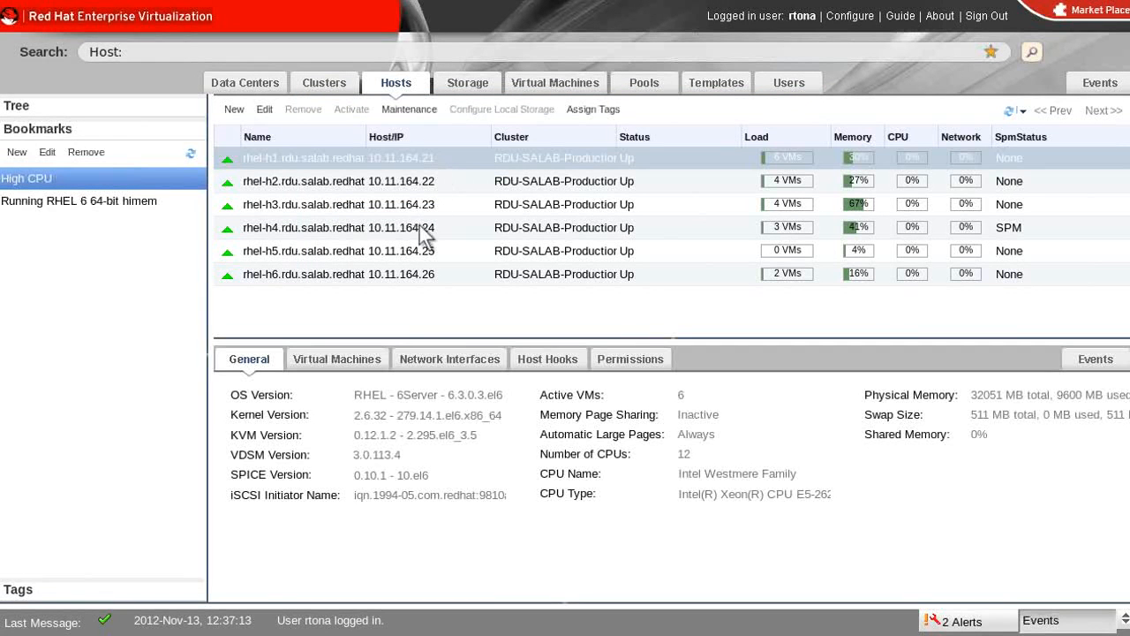
left_click(336, 359)
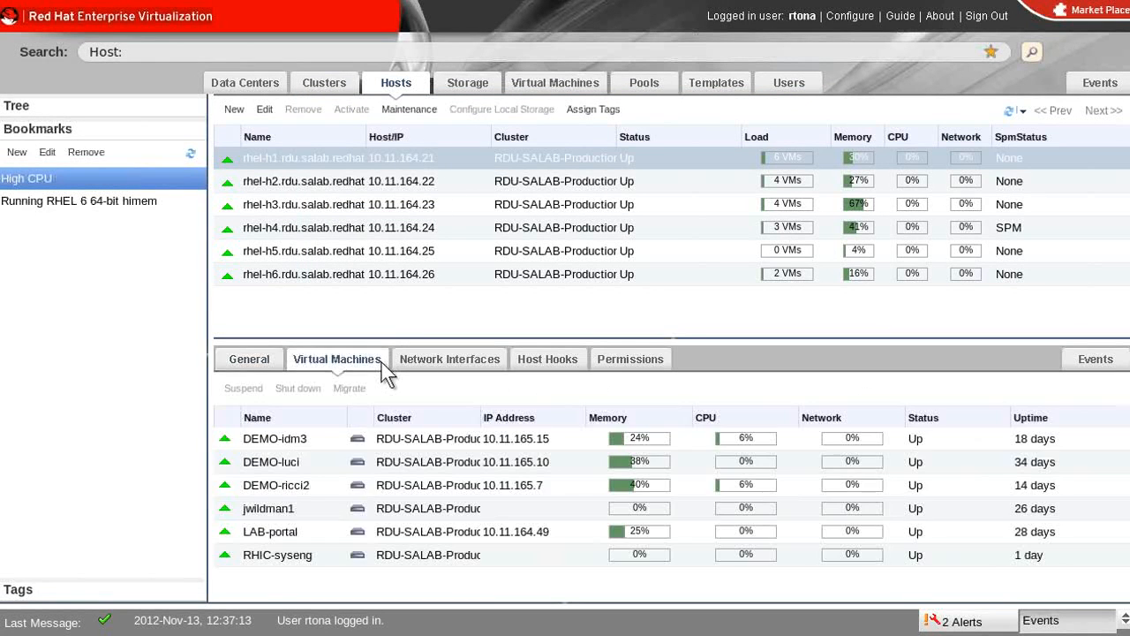
left_click(548, 358)
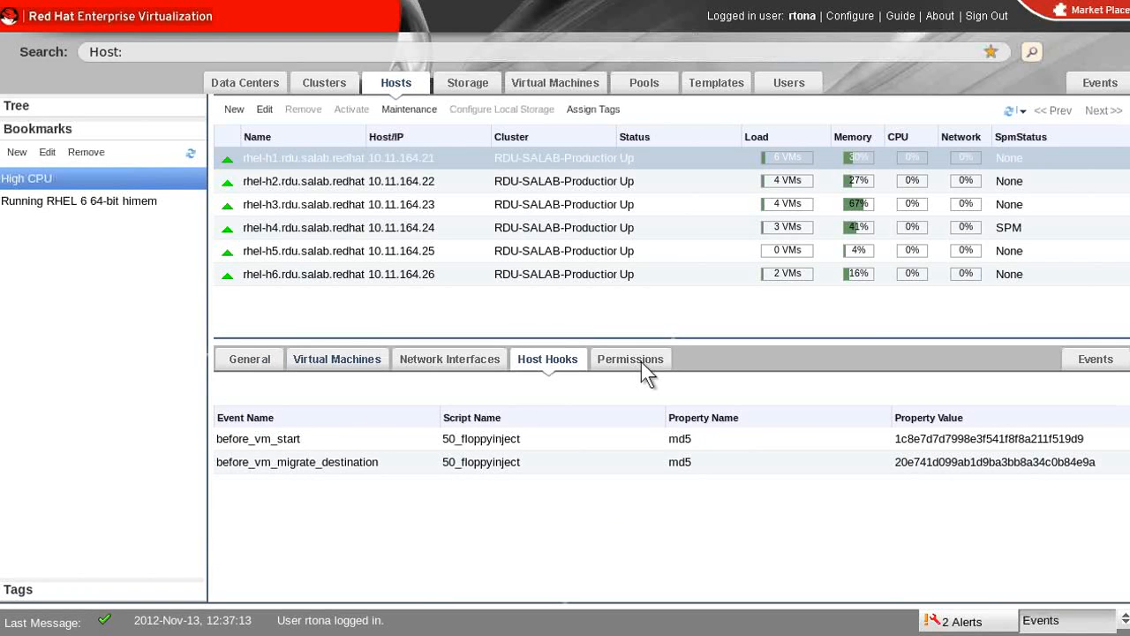
left_click(629, 358)
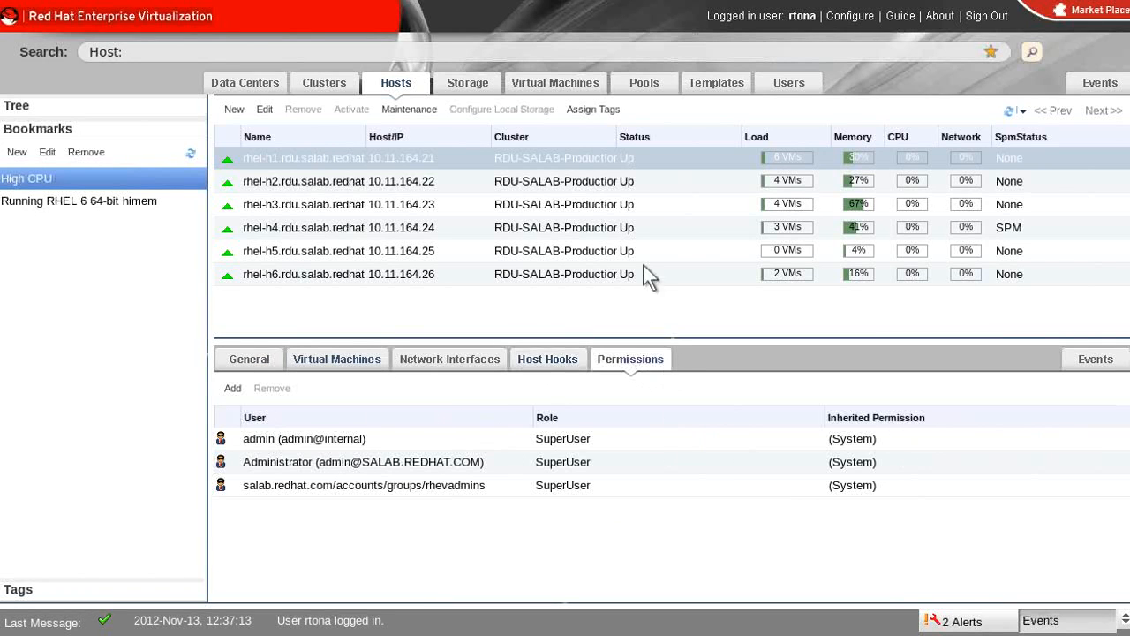
left_click(554, 83)
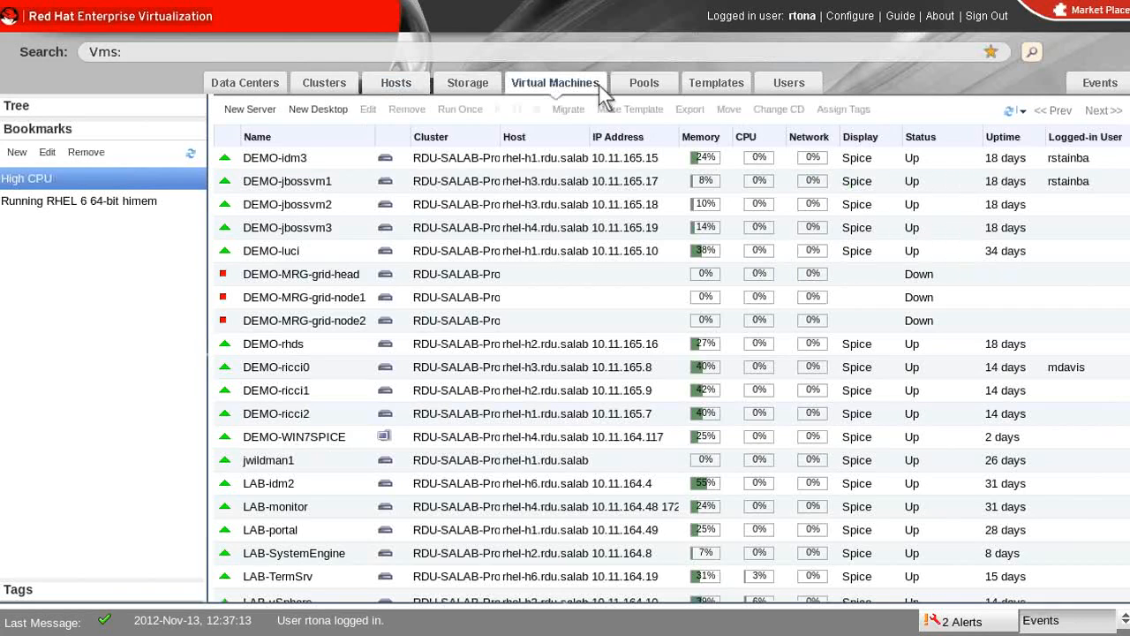
Show DEMO-idm3's general details, network interfaces and virtual disks
left_click(275, 157)
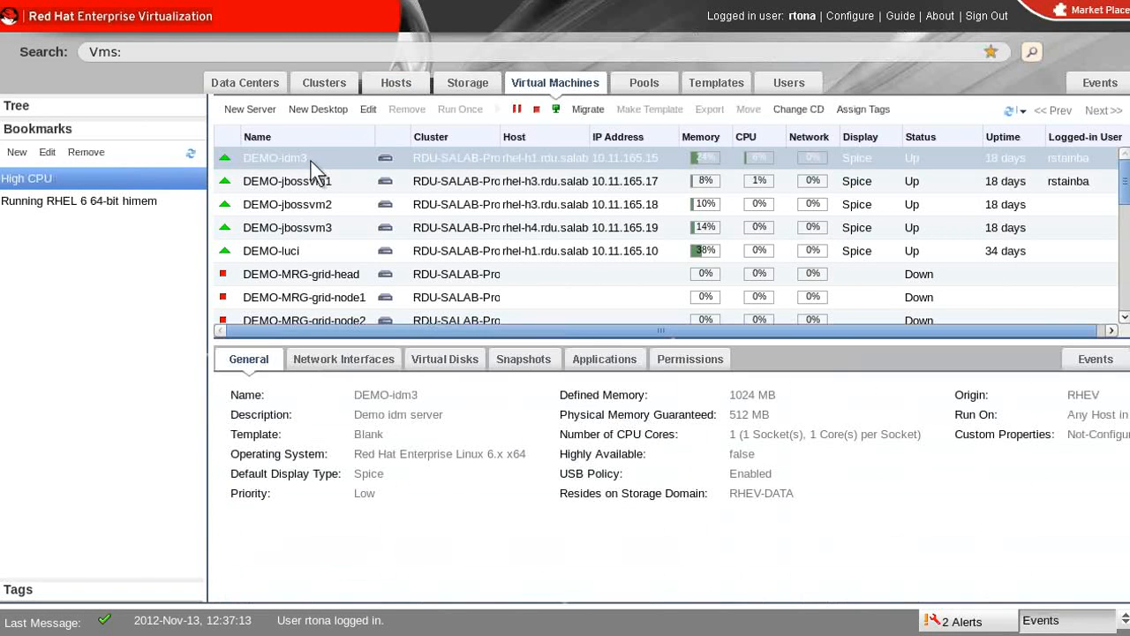
mouse_move(382, 556)
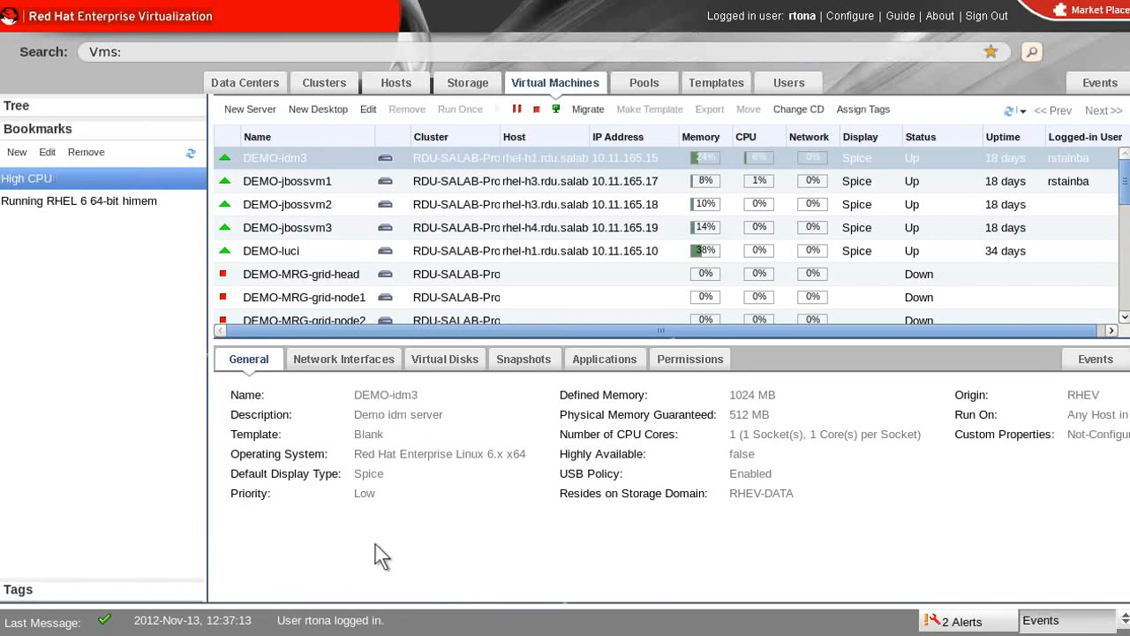
mouse_move(303, 516)
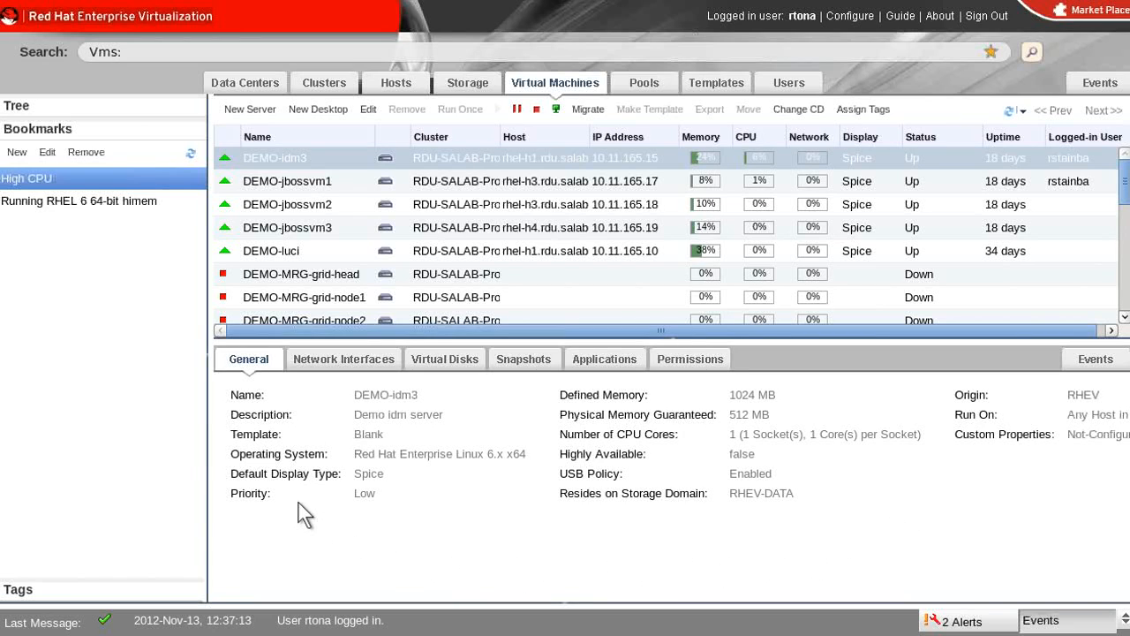
mouse_move(363, 420)
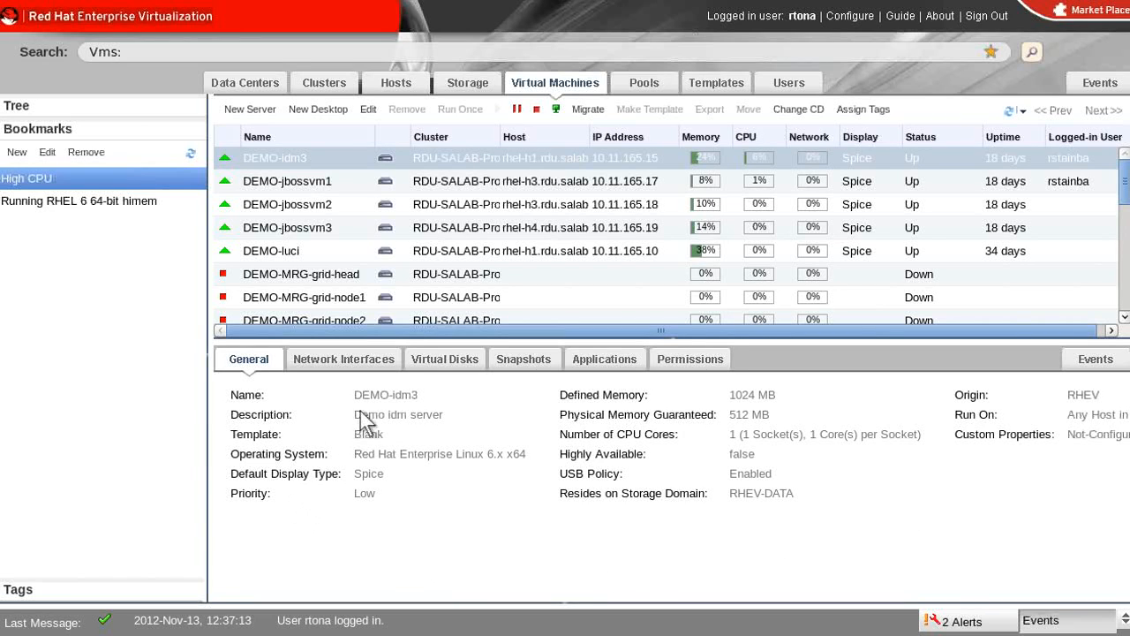
mouse_move(403, 374)
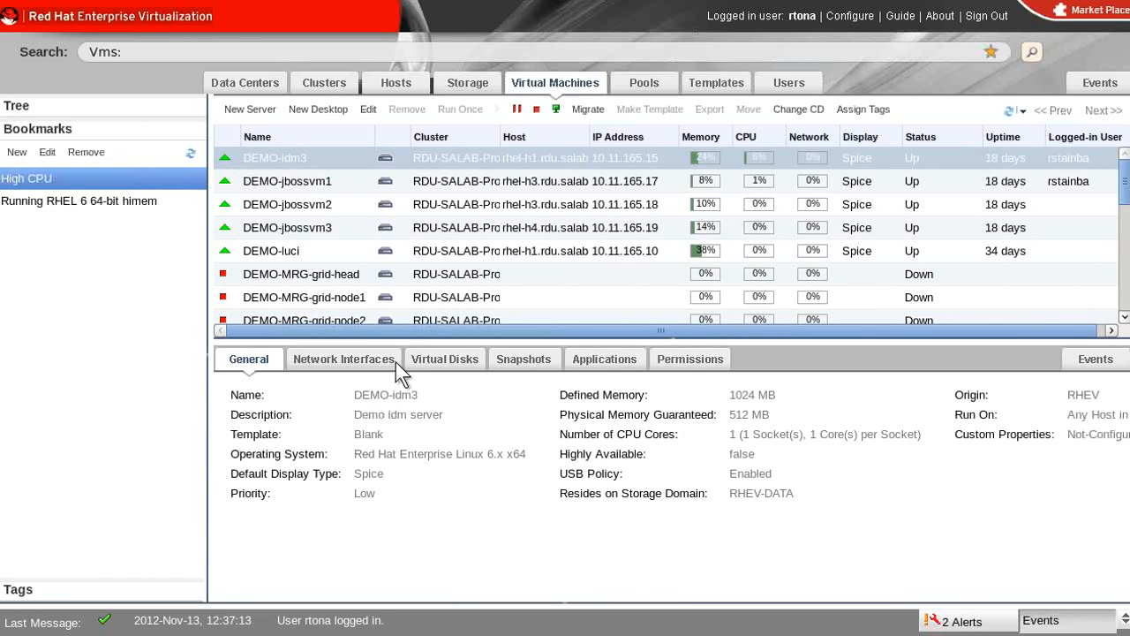
left_click(343, 359)
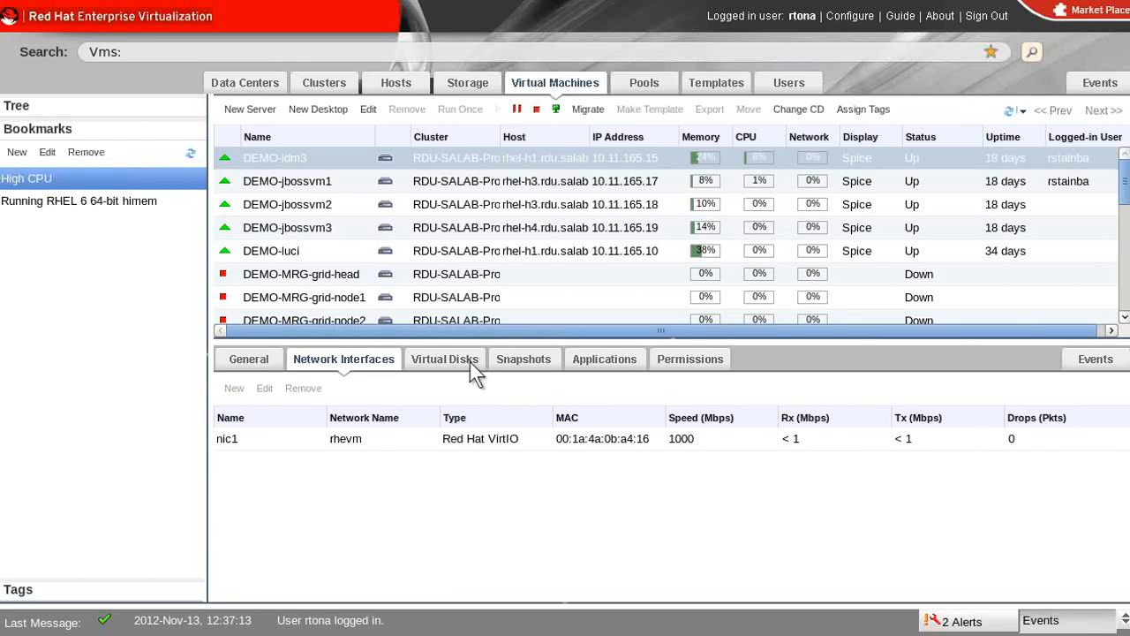
left_click(445, 358)
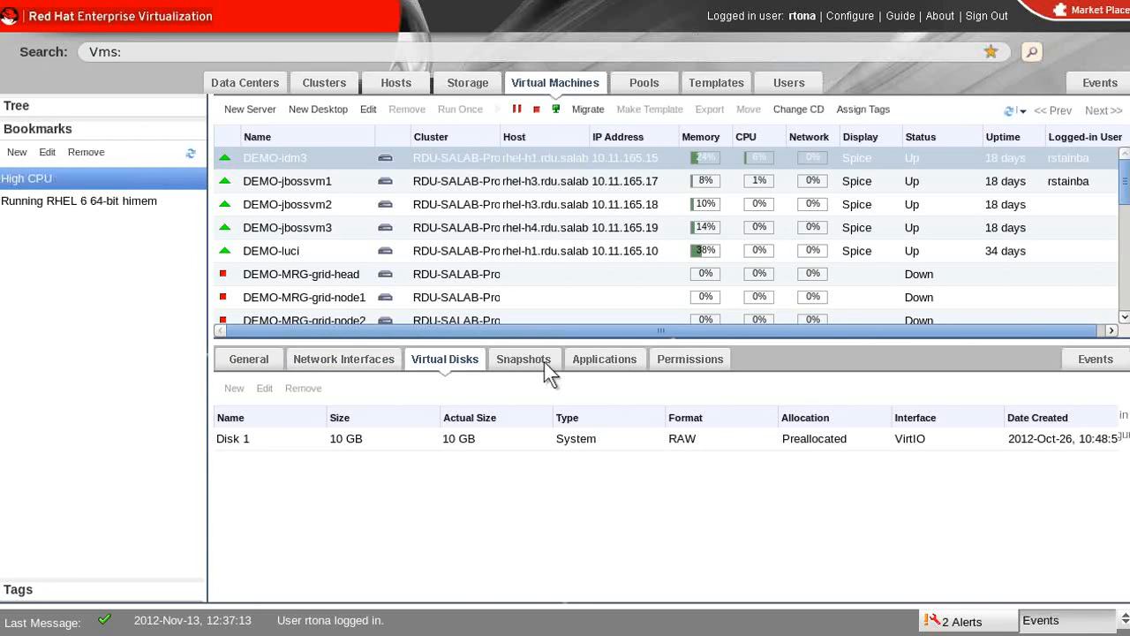
Show DEMO-idm3's snapshots, installed applications and permissions
left_click(523, 359)
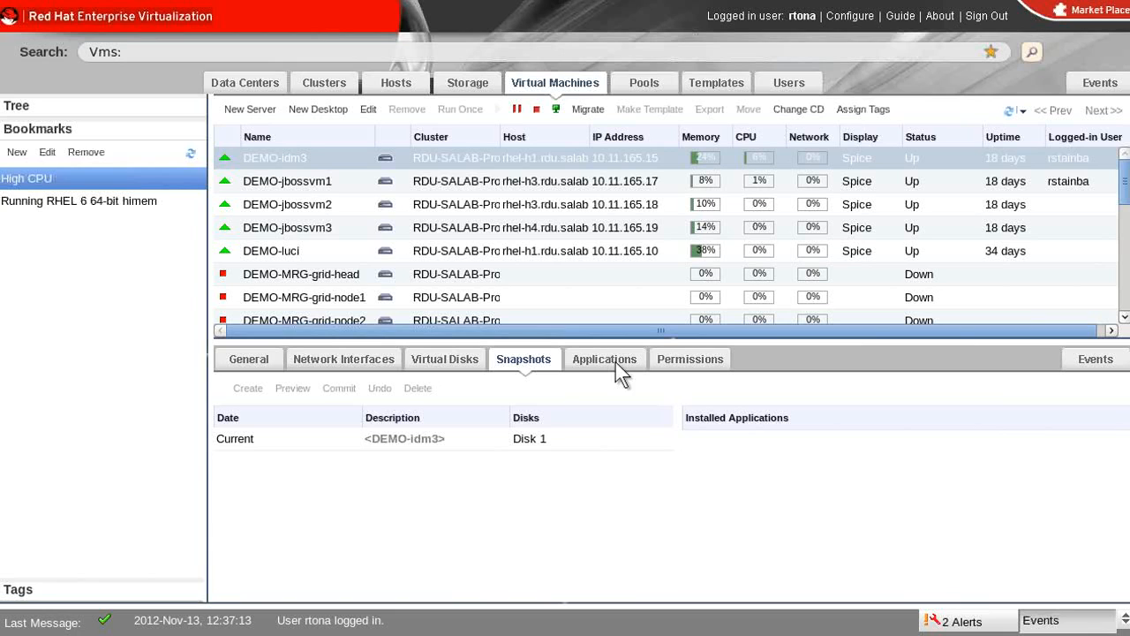
left_click(604, 359)
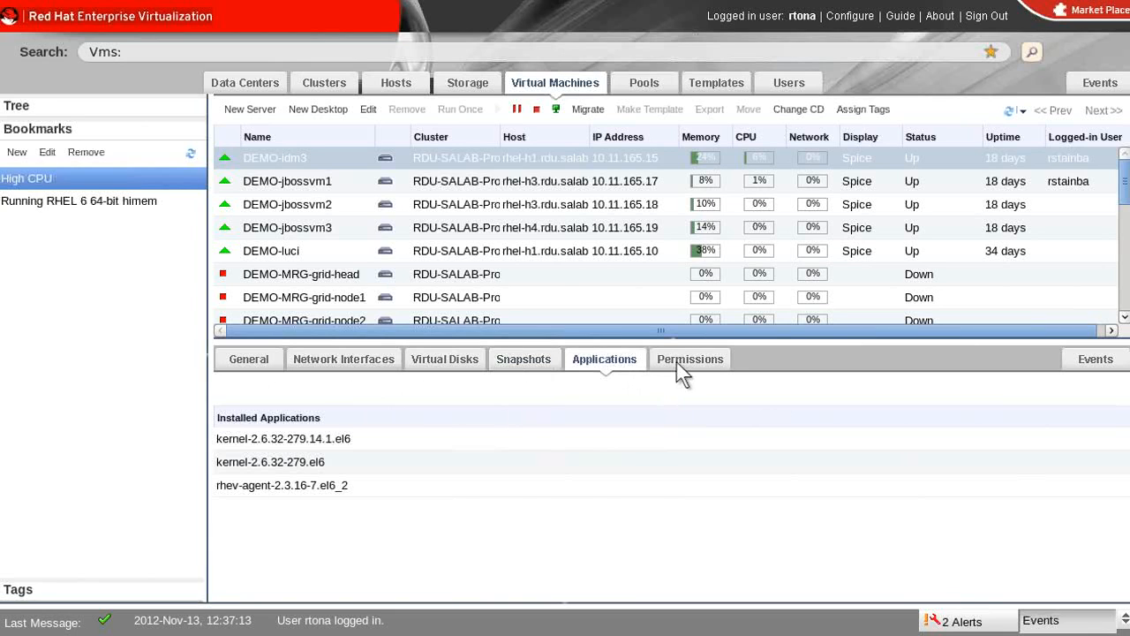
mouse_move(724, 374)
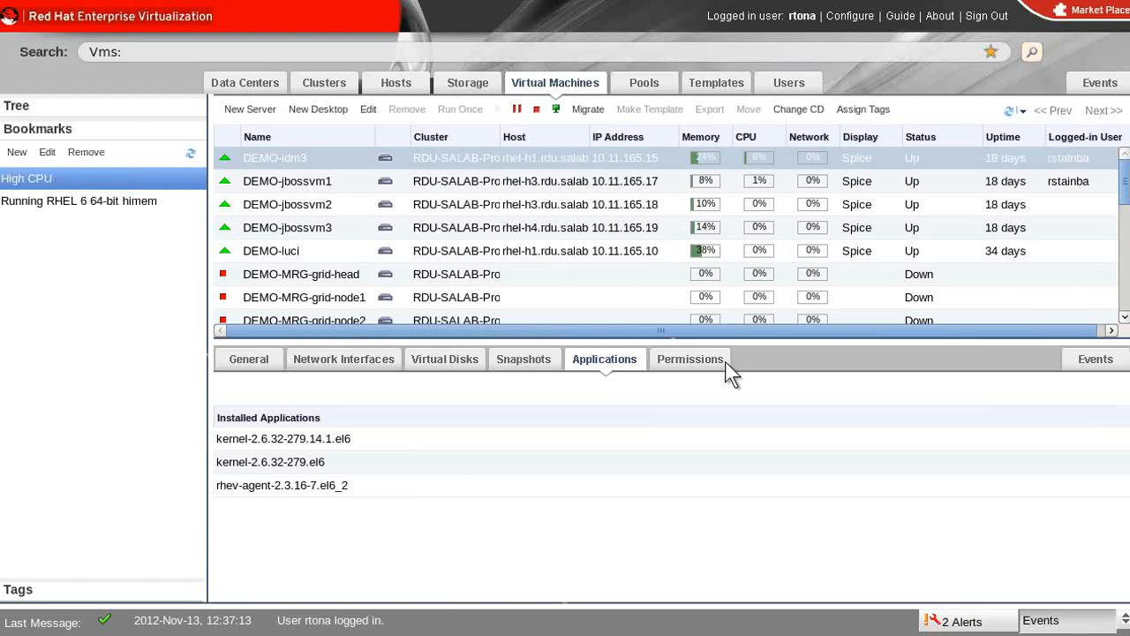
left_click(690, 358)
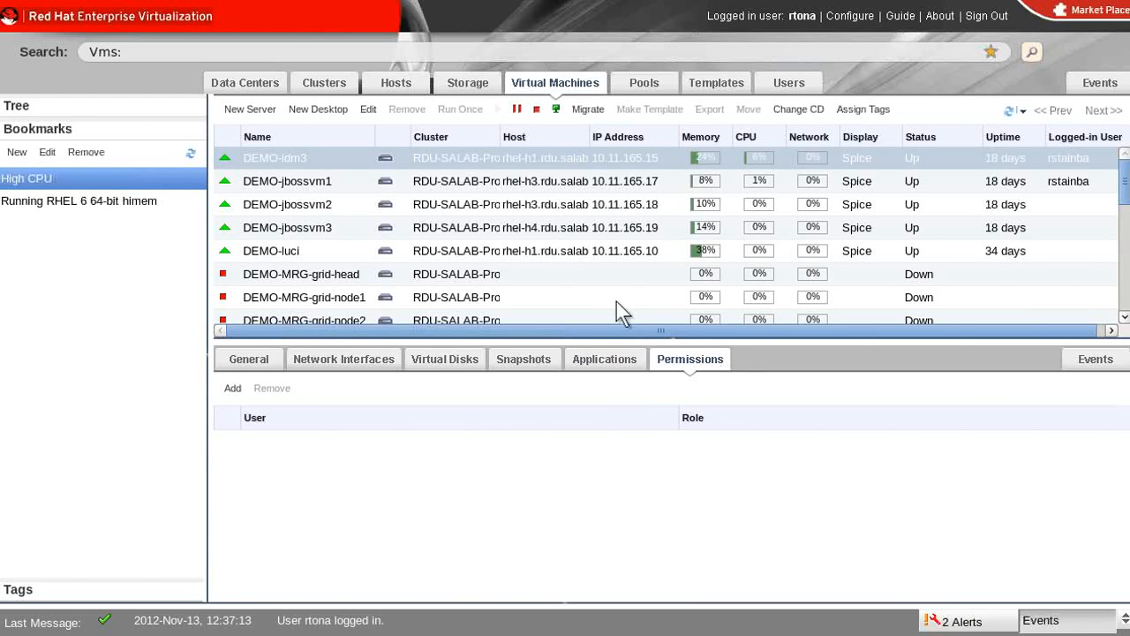
mouse_move(280, 124)
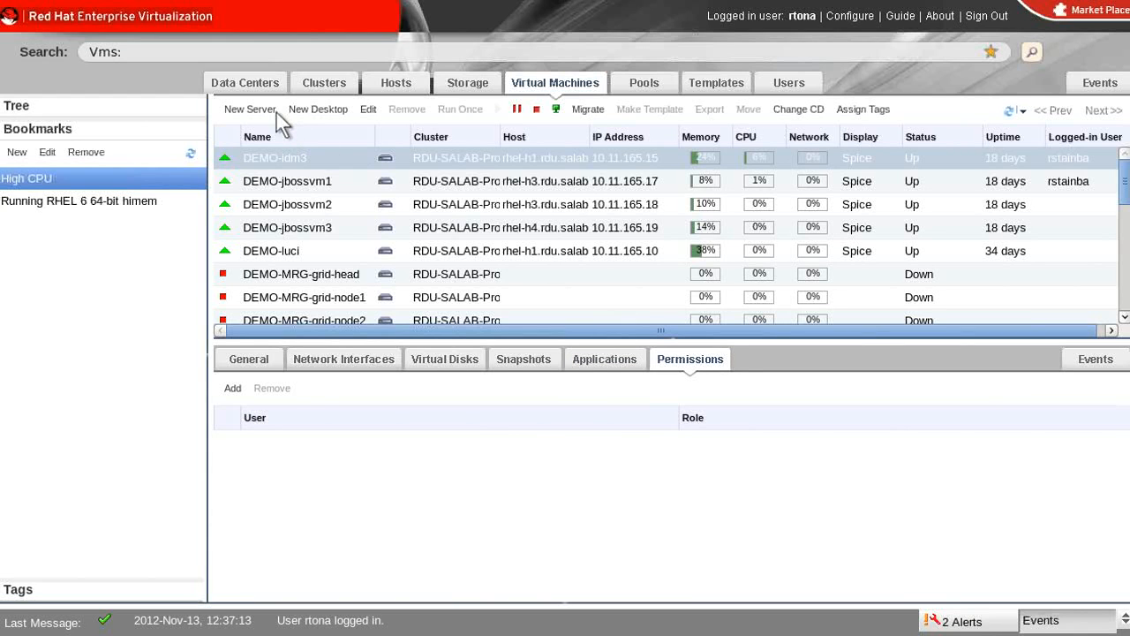
Start a new server VM 'VM1' on Windows 2008 R2 and review High Availability and Resource Allocation
left_click(250, 110)
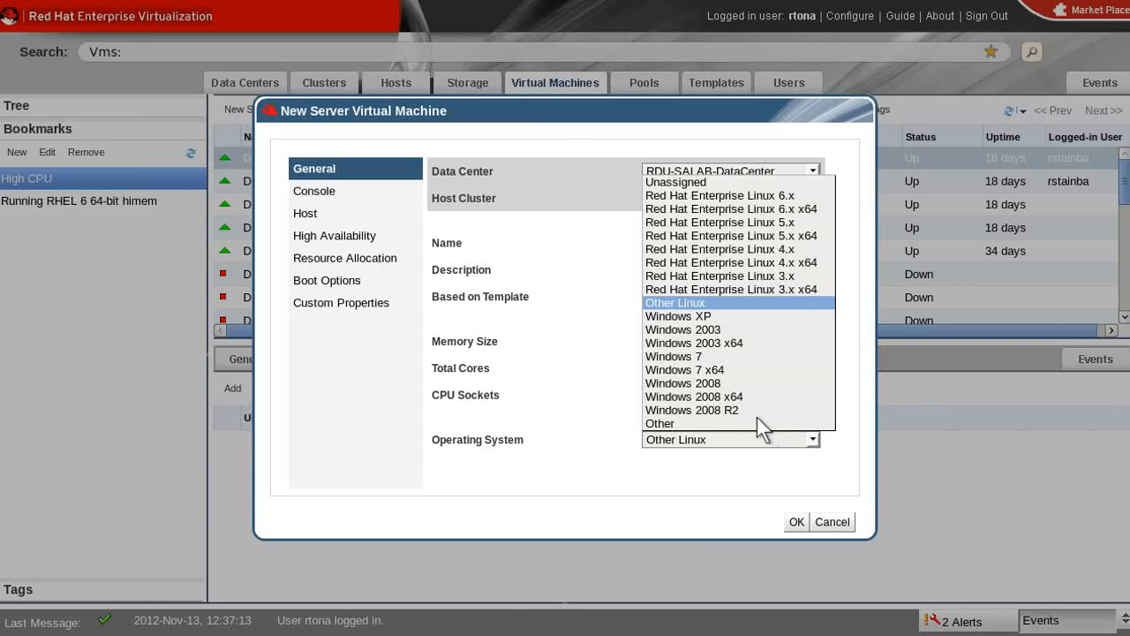
left_click(693, 410)
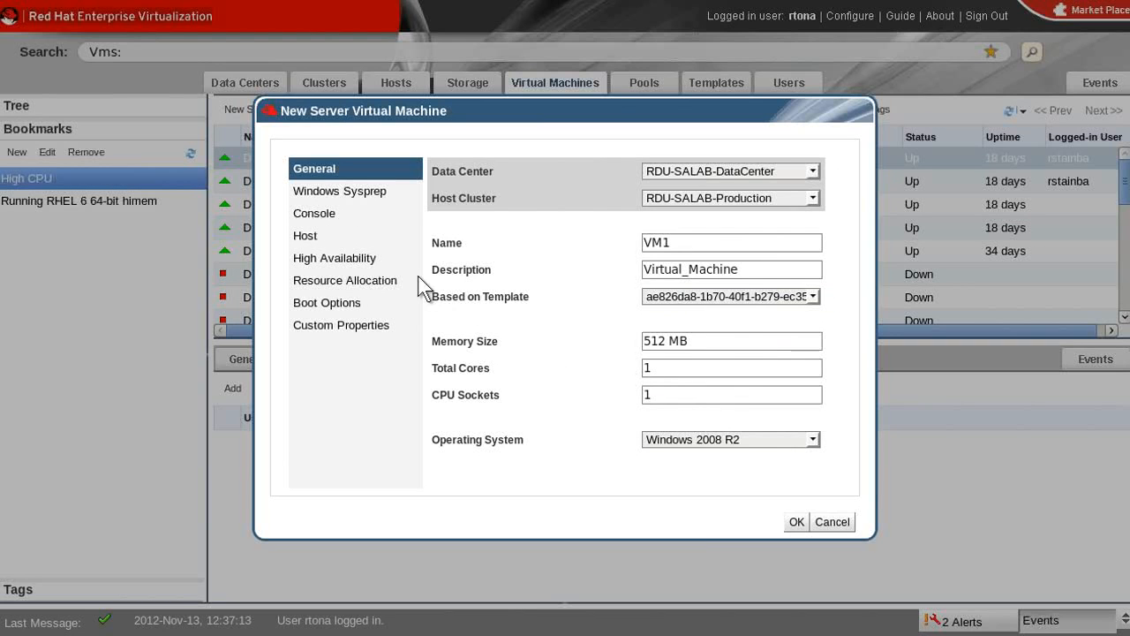
left_click(335, 258)
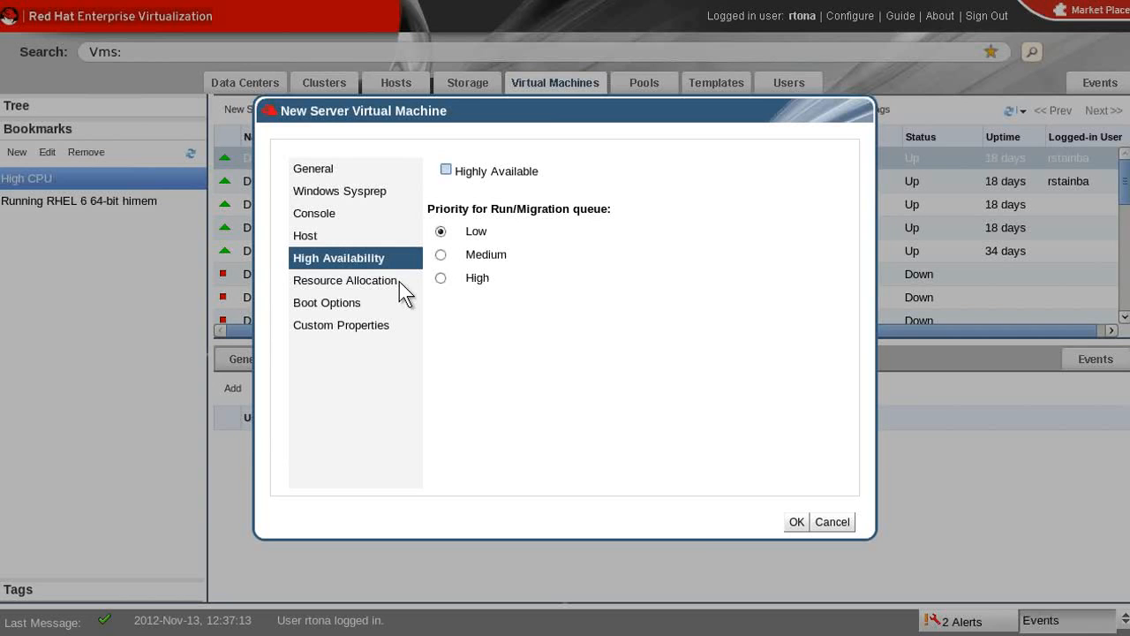
left_click(346, 279)
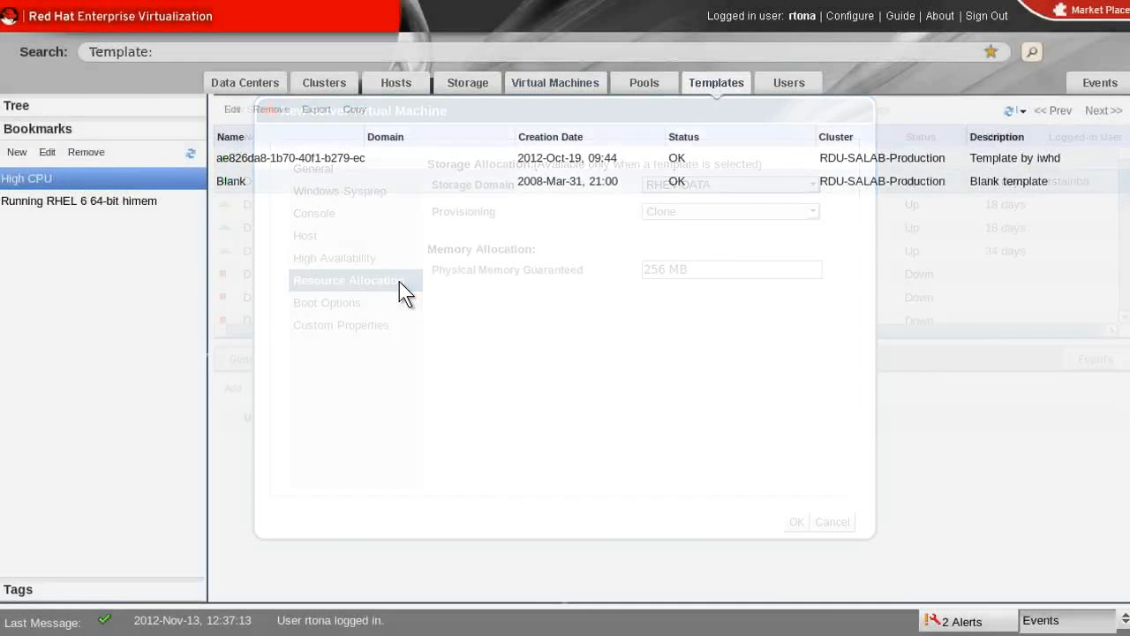
left_click(830, 521)
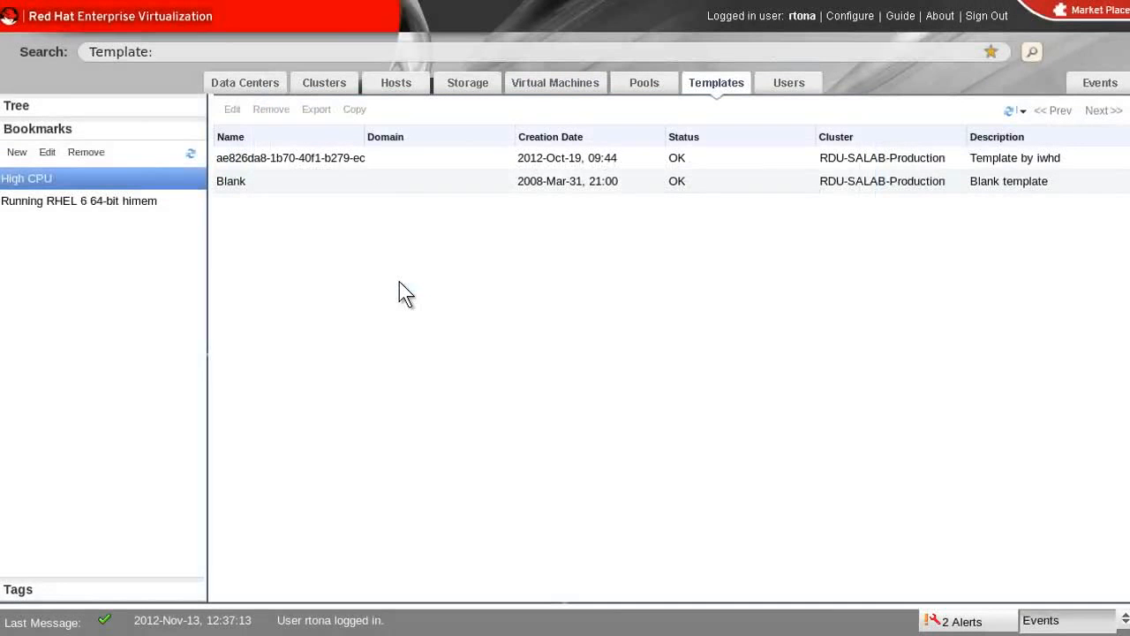
mouse_move(260, 221)
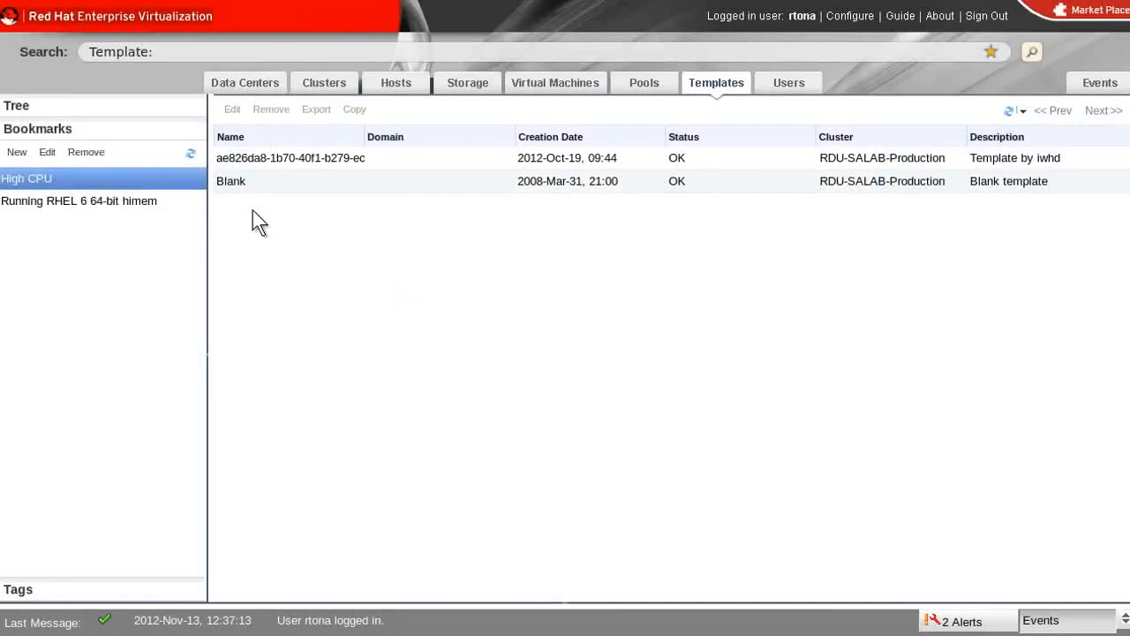
mouse_move(346, 205)
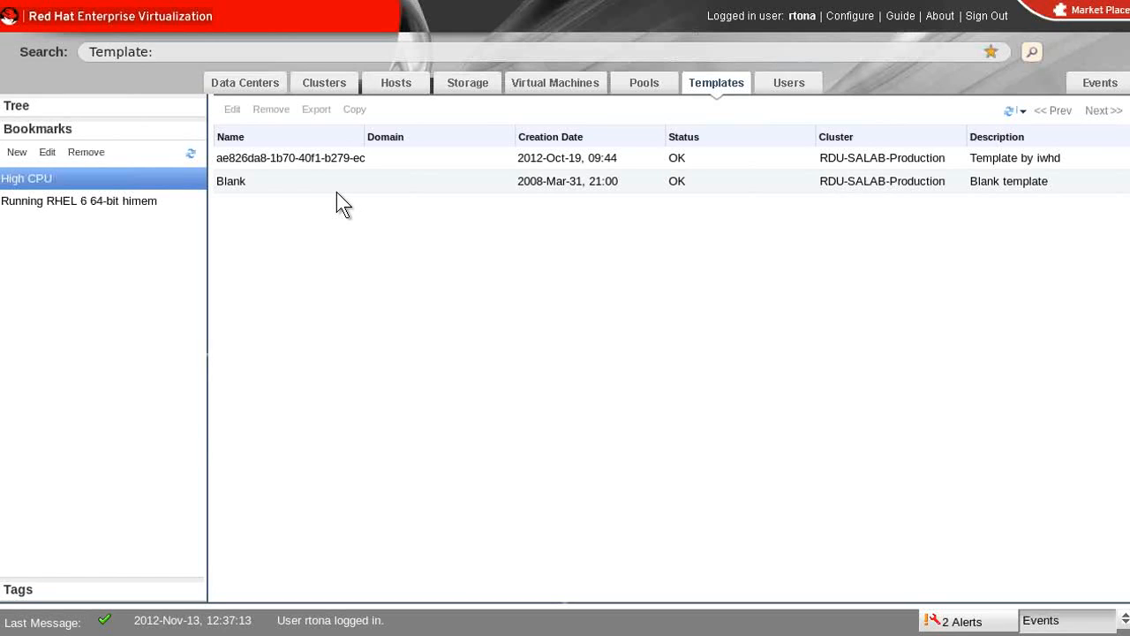
mouse_move(794, 97)
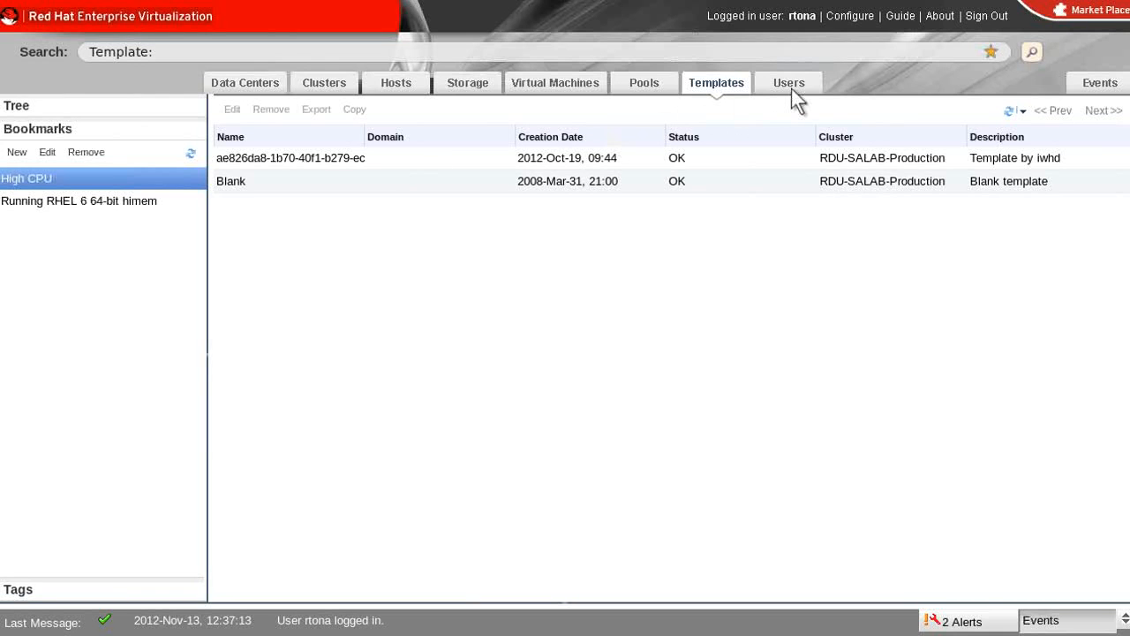
Show the Users list with admin, Everyone and SALAB.REDHAT.COM accounts
left_click(788, 83)
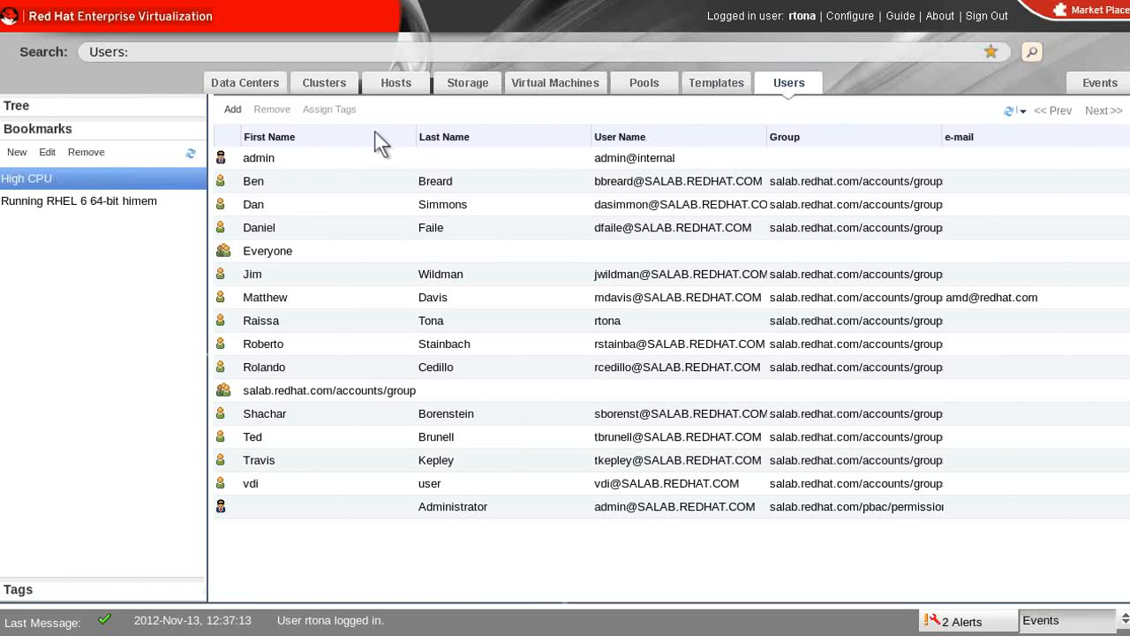
mouse_move(872, 157)
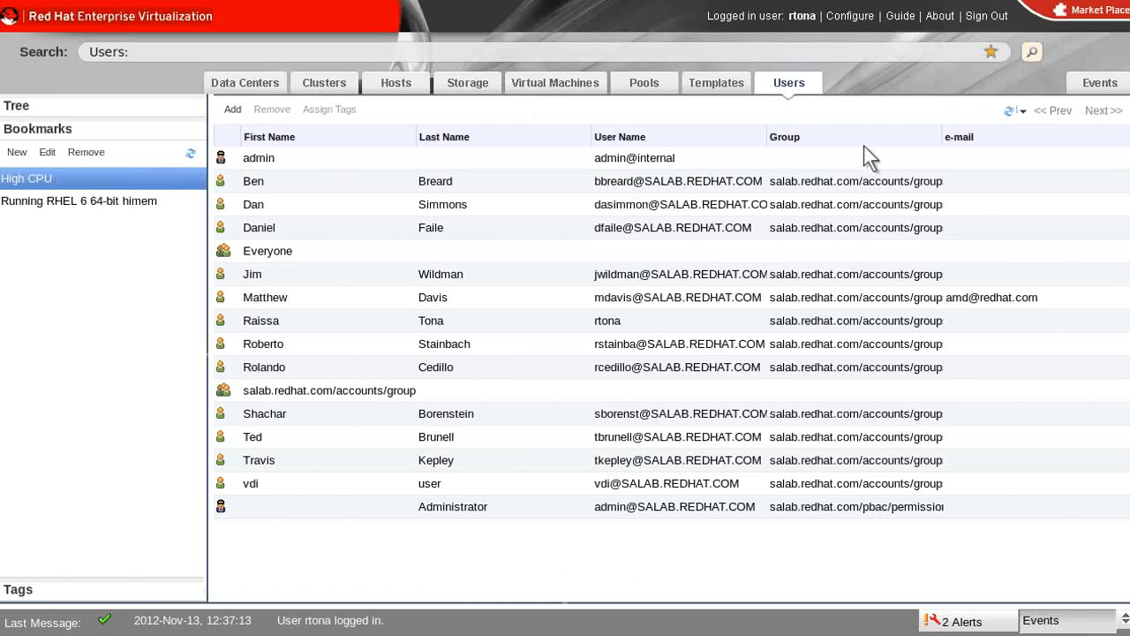
mouse_move(861, 145)
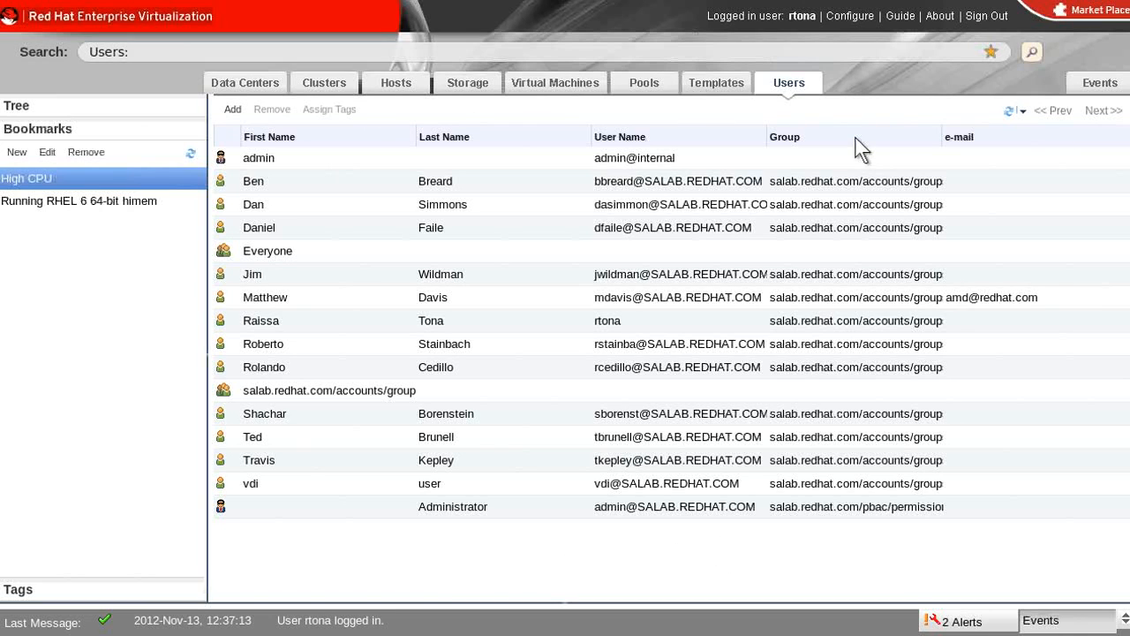